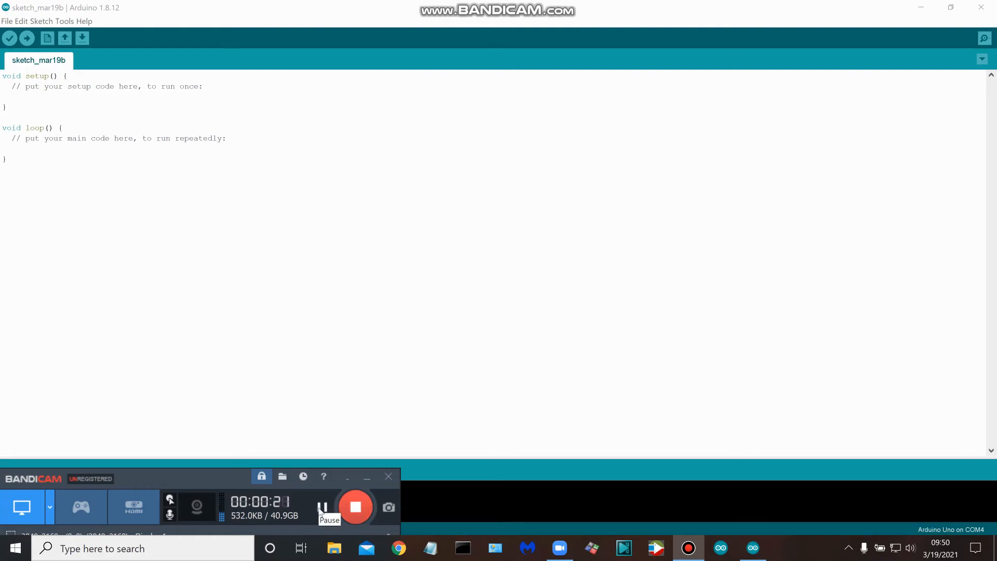
pyautogui.moveTo(356, 507)
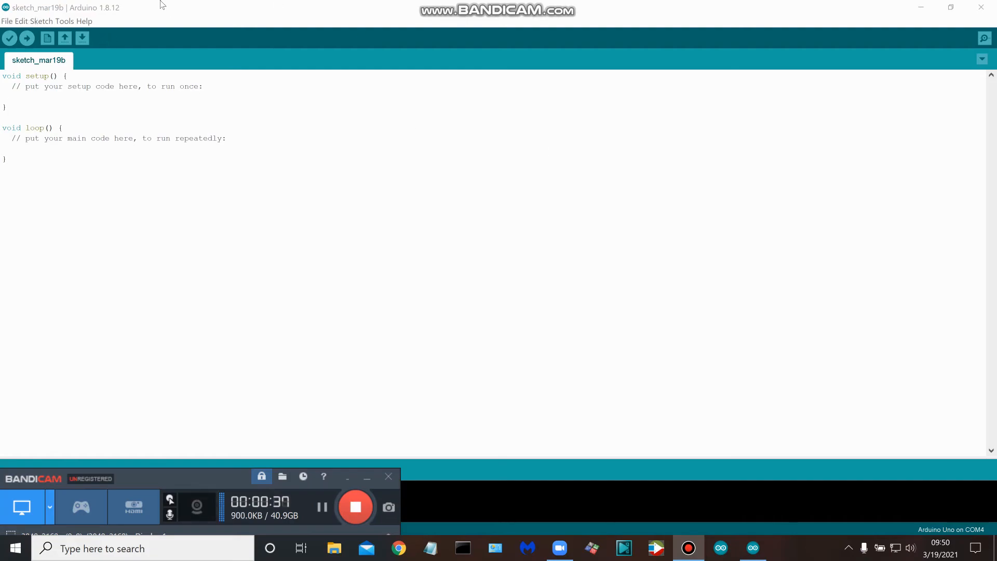
pyautogui.moveTo(240, 169)
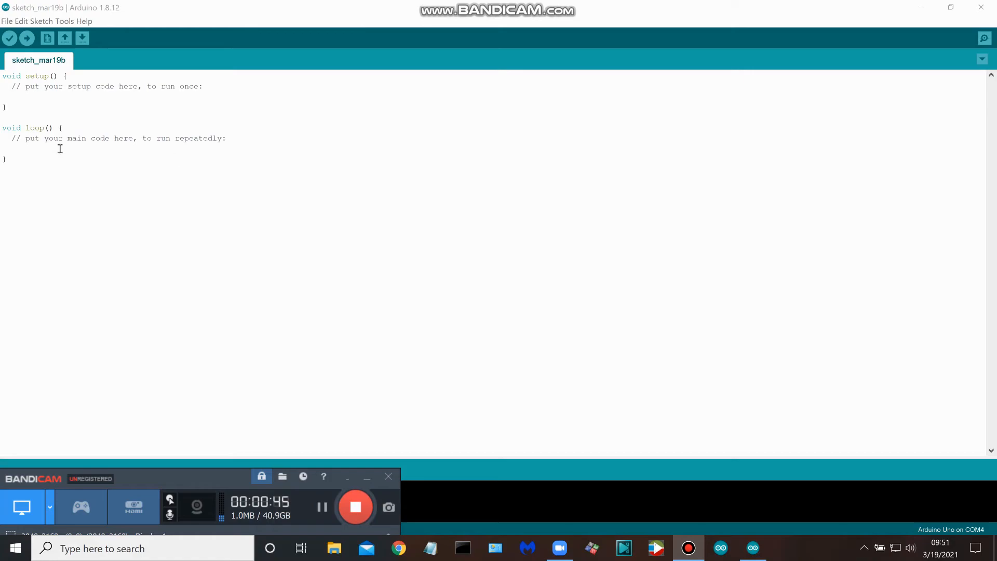
pyautogui.moveTo(45, 93)
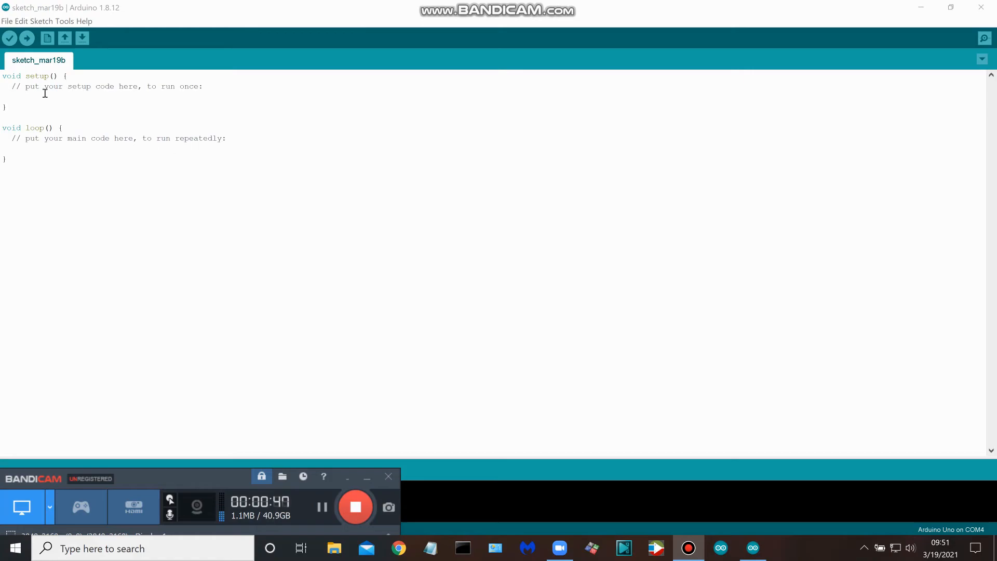
pyautogui.moveTo(135, 112)
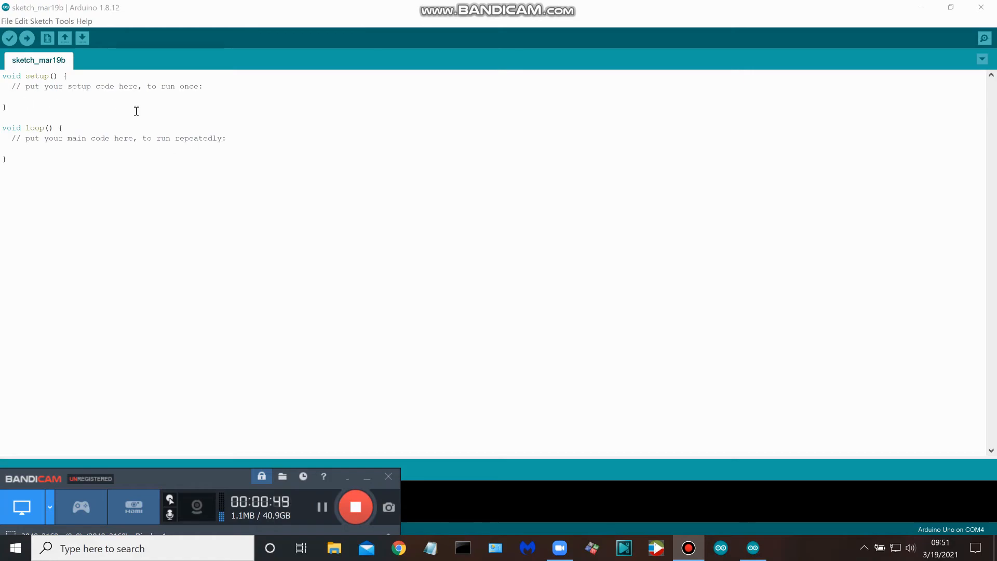
pyautogui.moveTo(81, 106)
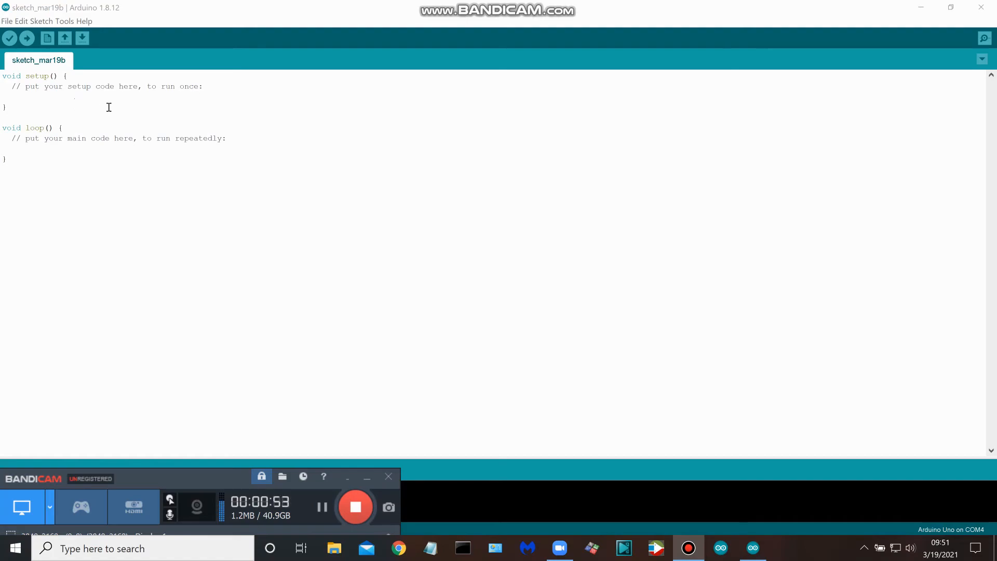
pyautogui.moveTo(155, 107)
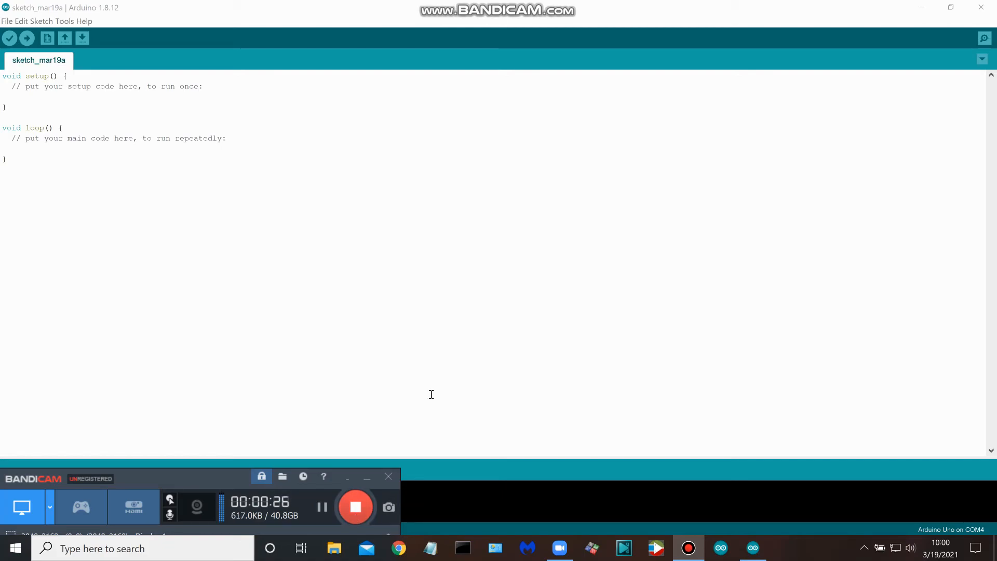
pyautogui.moveTo(463, 311)
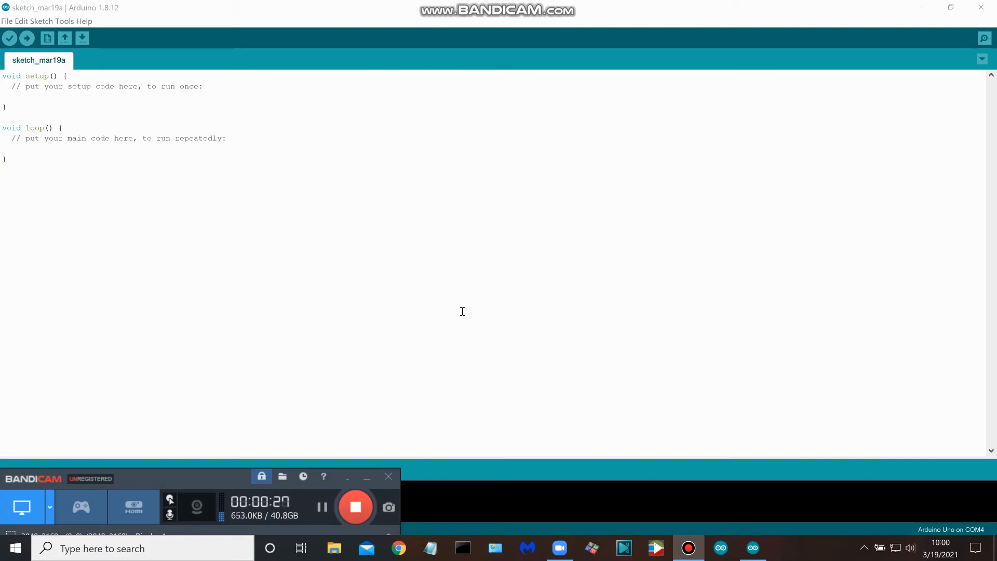
pyautogui.moveTo(378, 279)
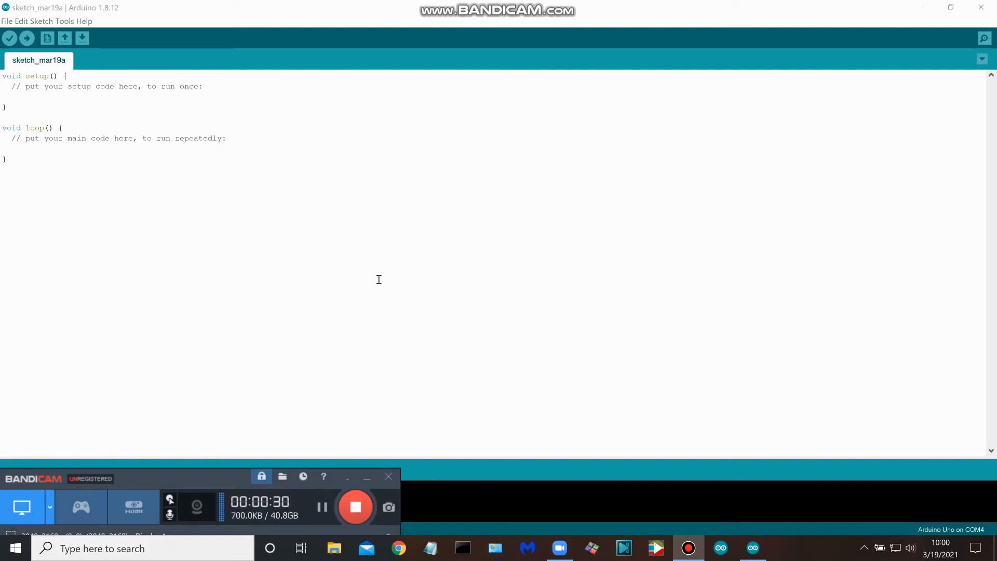
pyautogui.moveTo(64, 38)
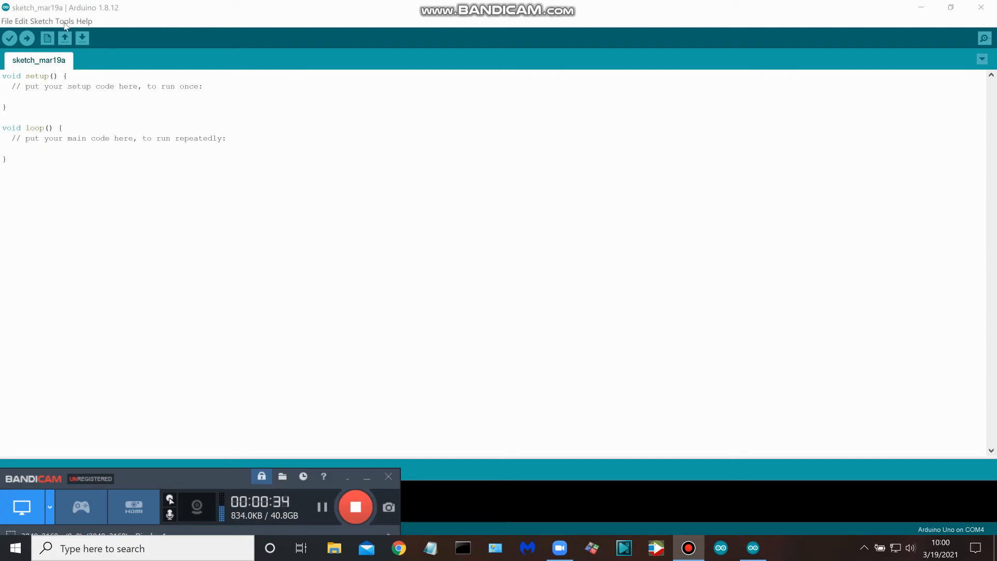
# Choose Arduino Nano from the Tools > Board list as the target board.
pyautogui.click(64, 21)
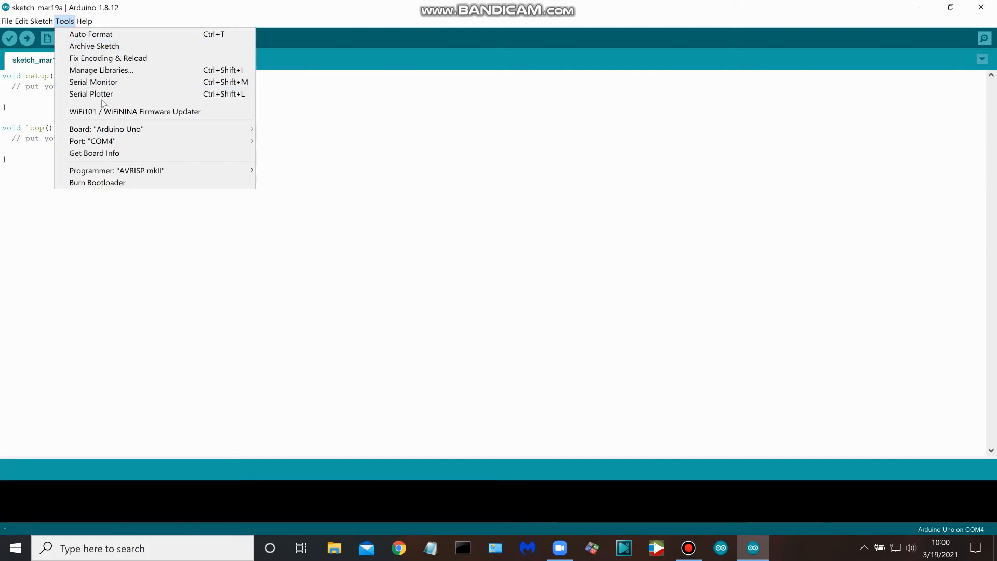
pyautogui.moveTo(106, 129)
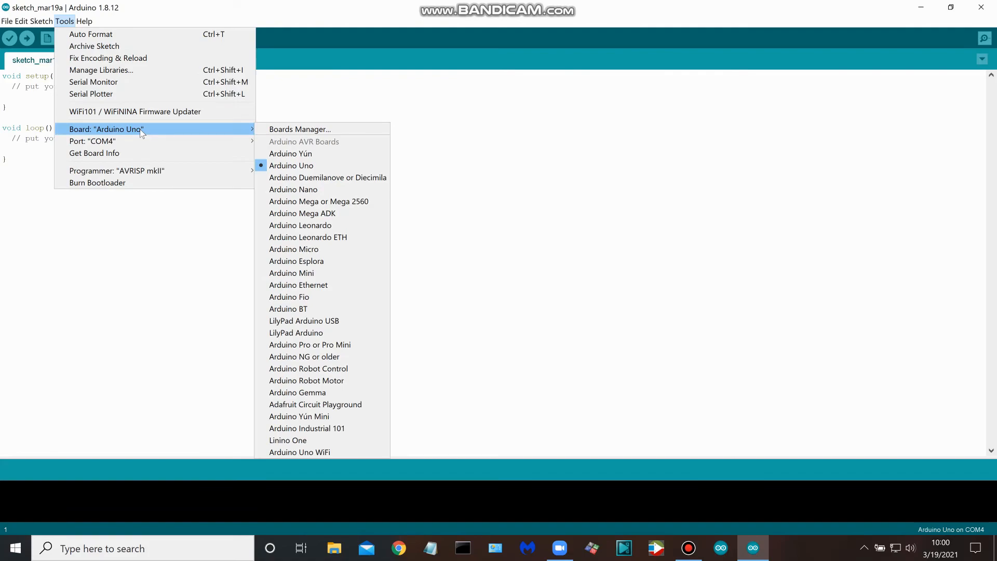
pyautogui.moveTo(149, 132)
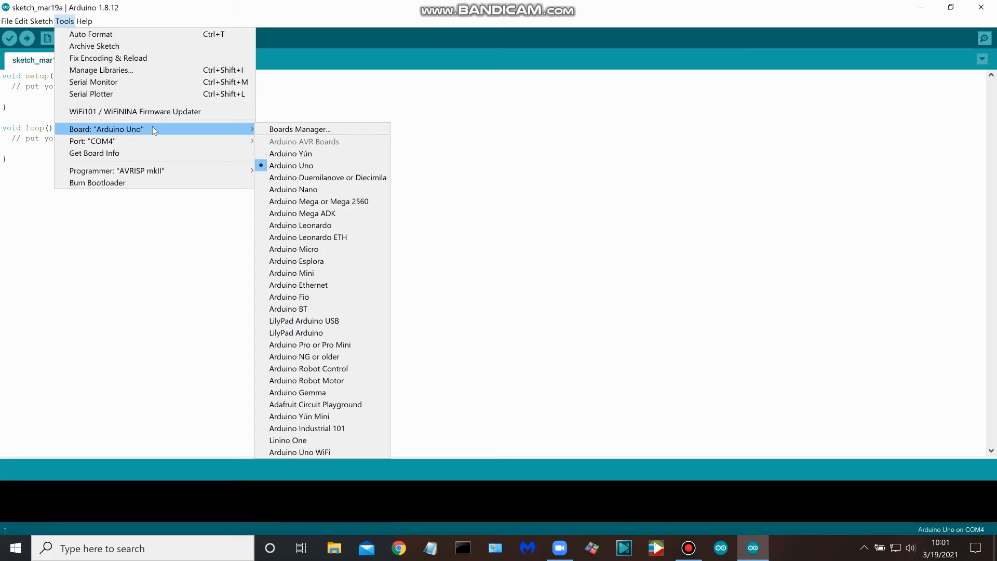
pyautogui.moveTo(172, 132)
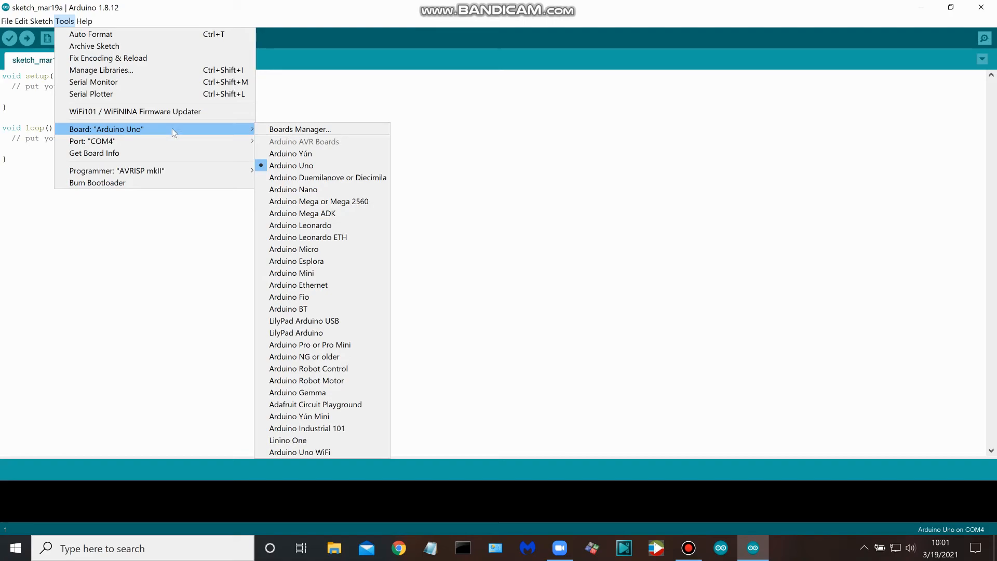
pyautogui.moveTo(287, 144)
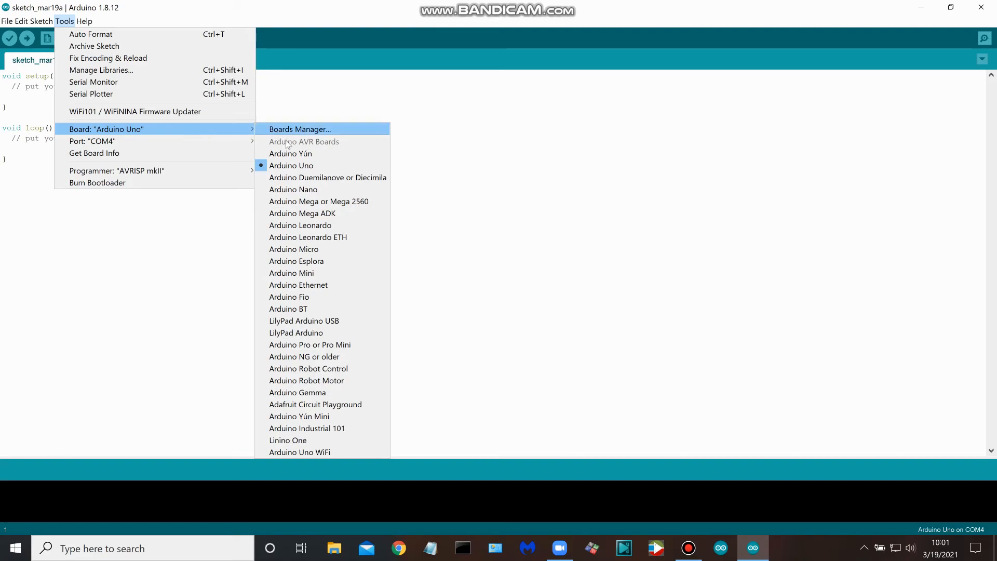
pyautogui.moveTo(302, 213)
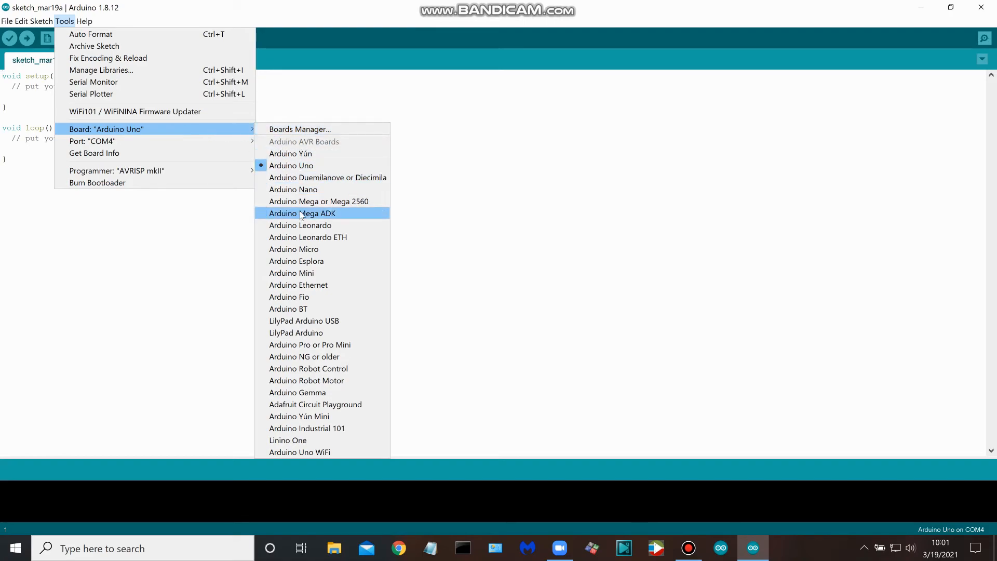
pyautogui.moveTo(330, 248)
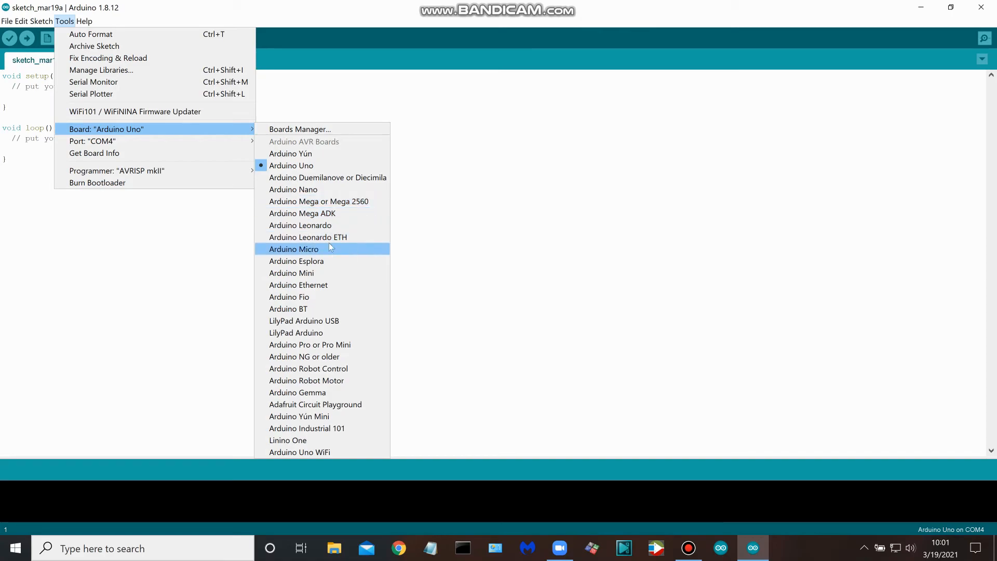
pyautogui.moveTo(304, 189)
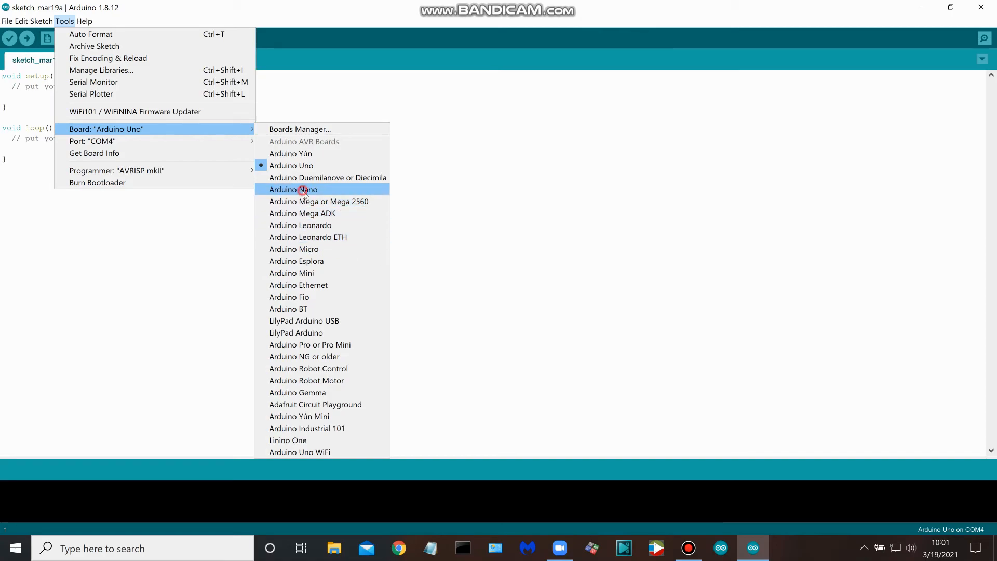
pyautogui.click(292, 190)
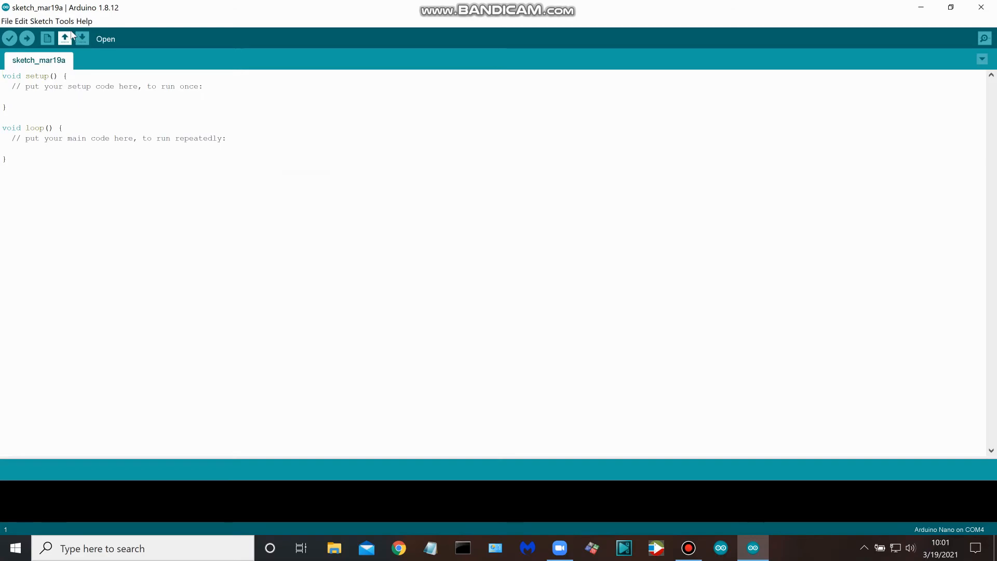
pyautogui.click(64, 20)
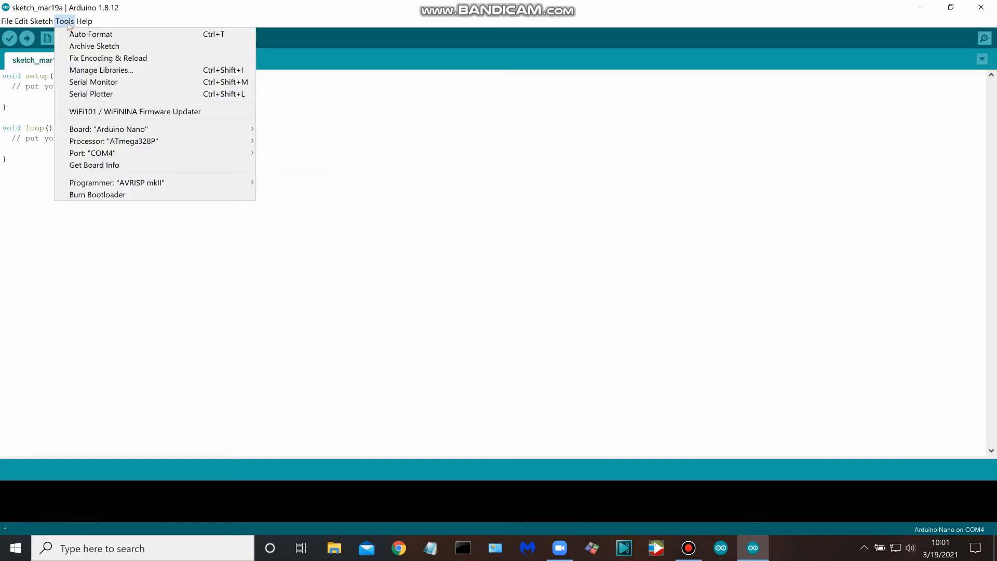
pyautogui.moveTo(92, 153)
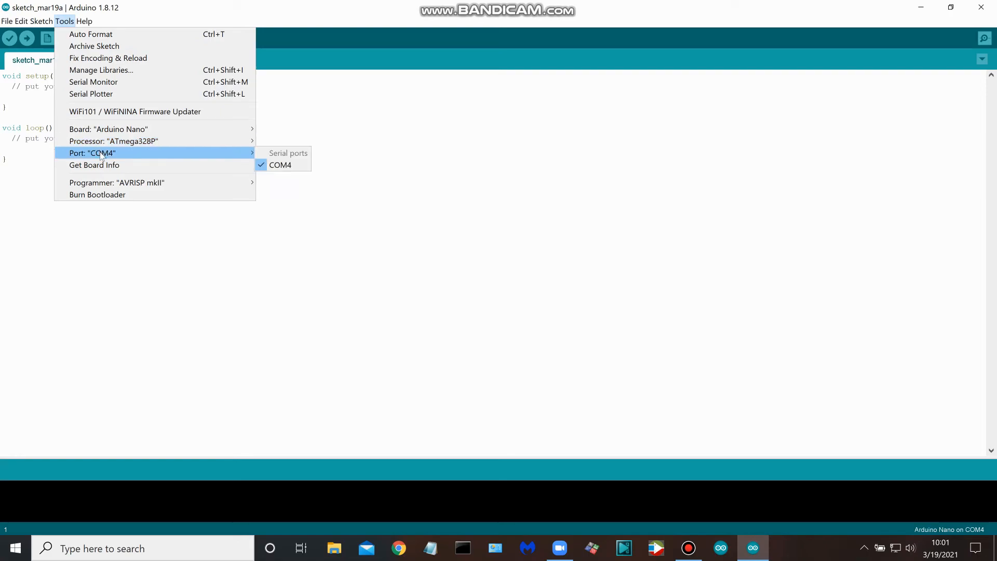
pyautogui.moveTo(115, 157)
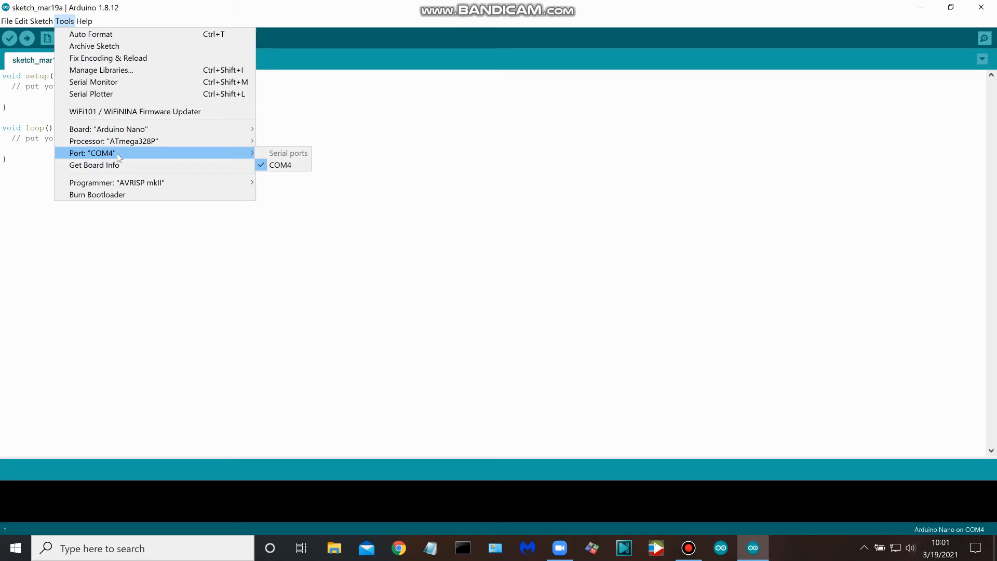
pyautogui.moveTo(122, 158)
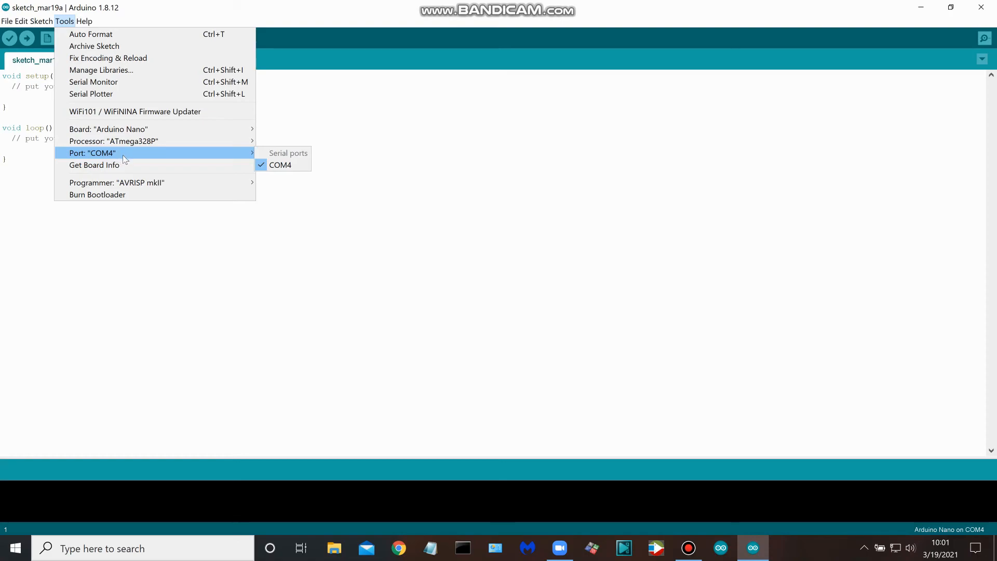
pyautogui.moveTo(135, 160)
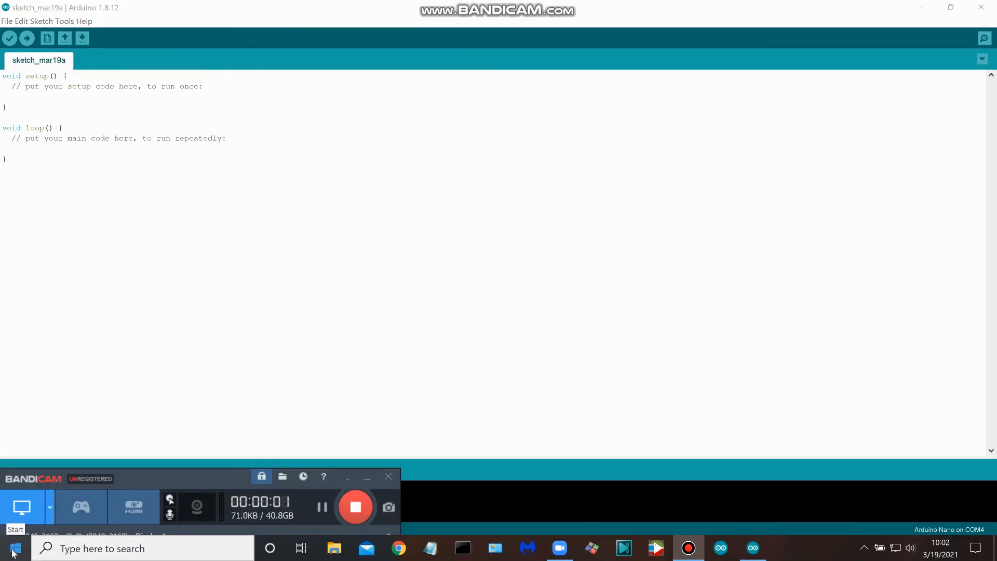
# Launch Device Manager from the Start menu and select the computer's root node.
pyautogui.click(12, 549)
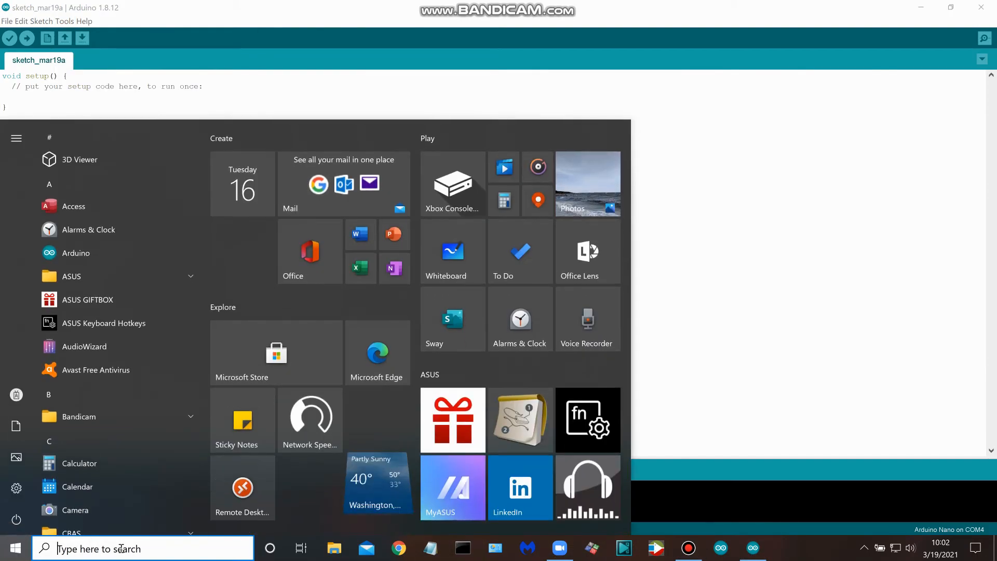
pyautogui.click(143, 548)
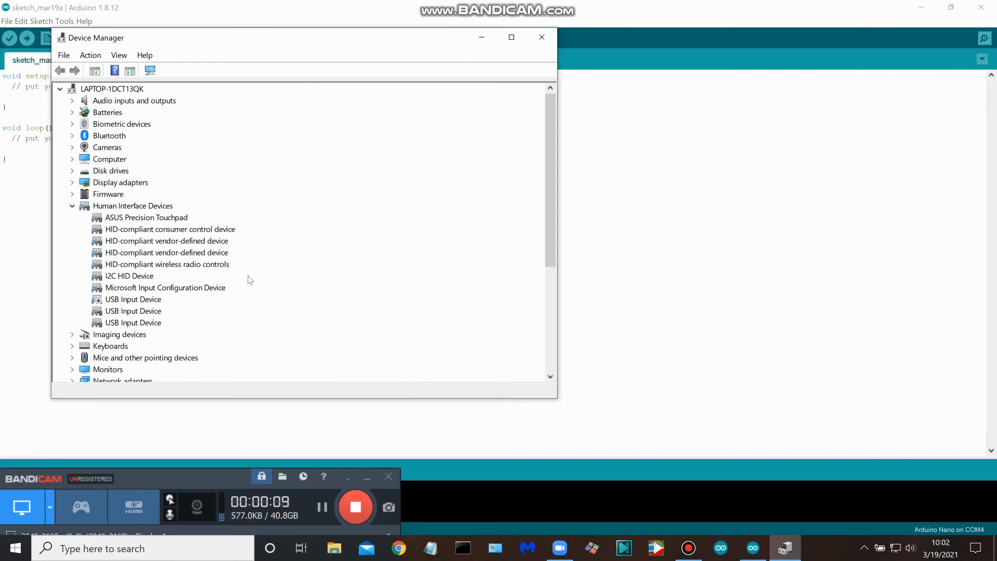
pyautogui.moveTo(214, 216)
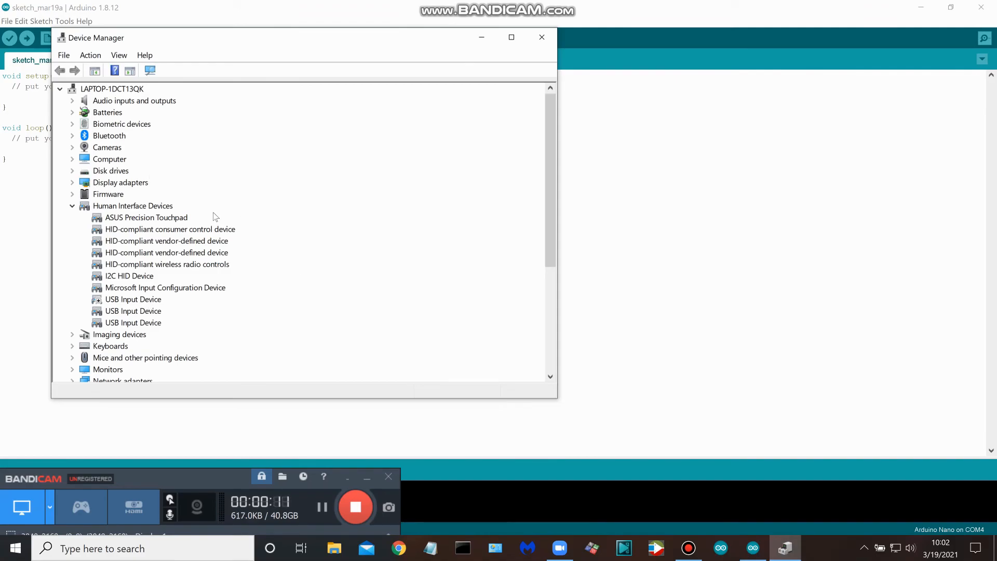
pyautogui.scroll(-3)
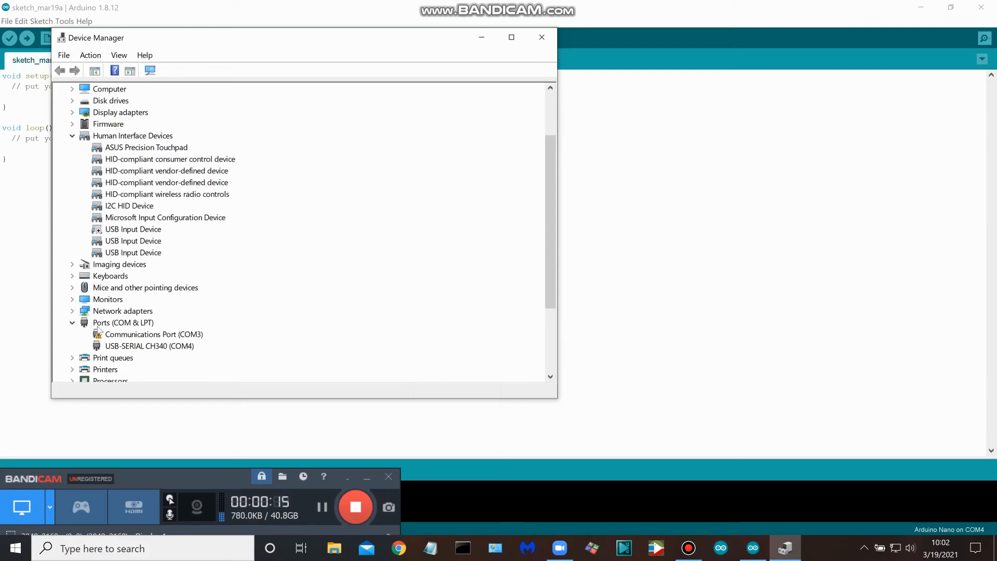
pyautogui.moveTo(153, 326)
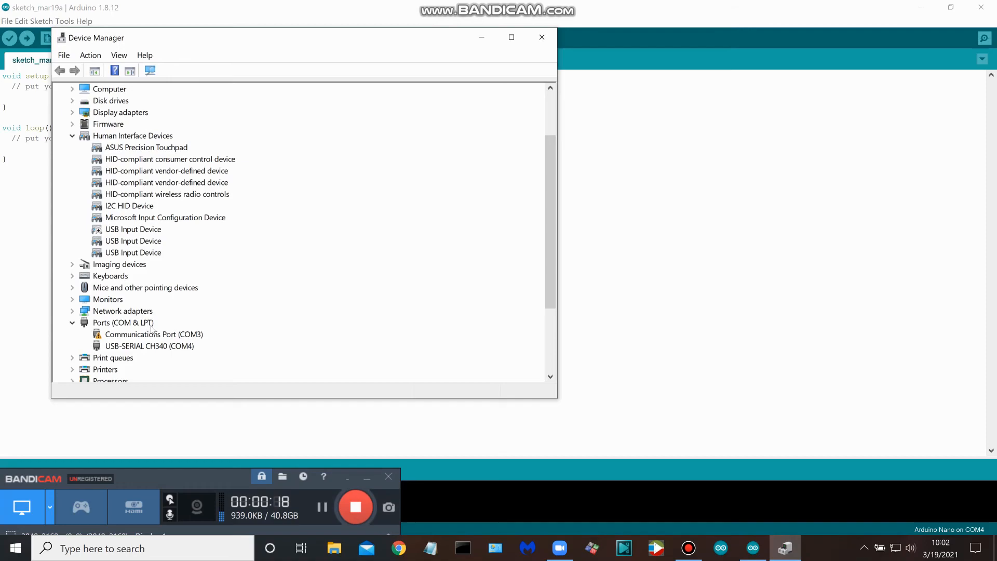
pyautogui.moveTo(159, 352)
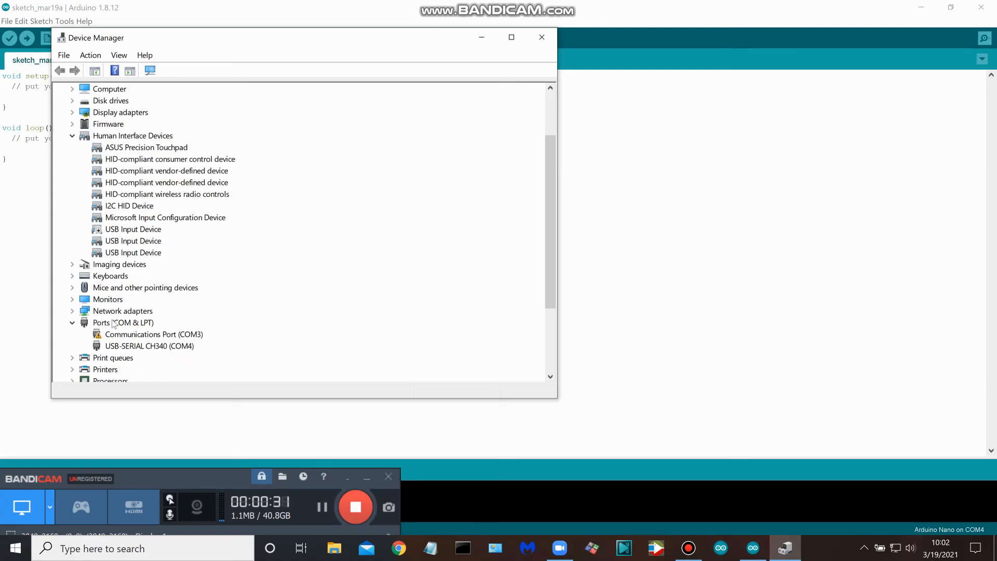
pyautogui.moveTo(147, 353)
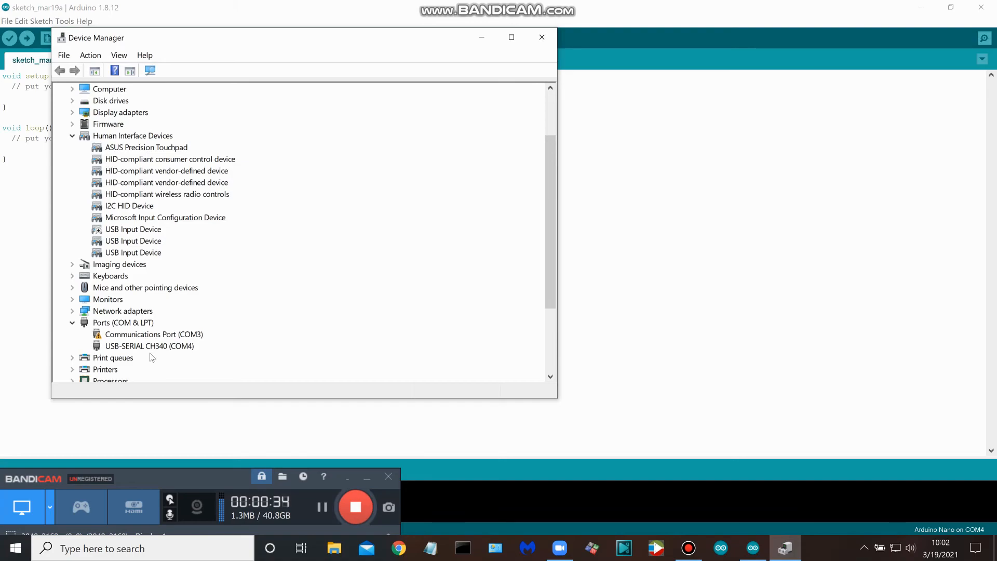
pyautogui.moveTo(159, 356)
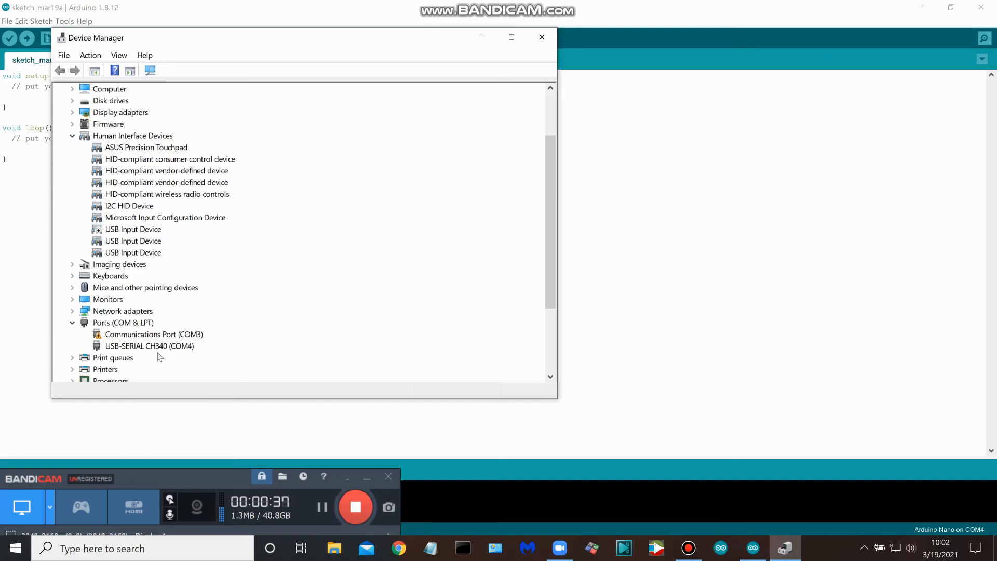
pyautogui.moveTo(164, 355)
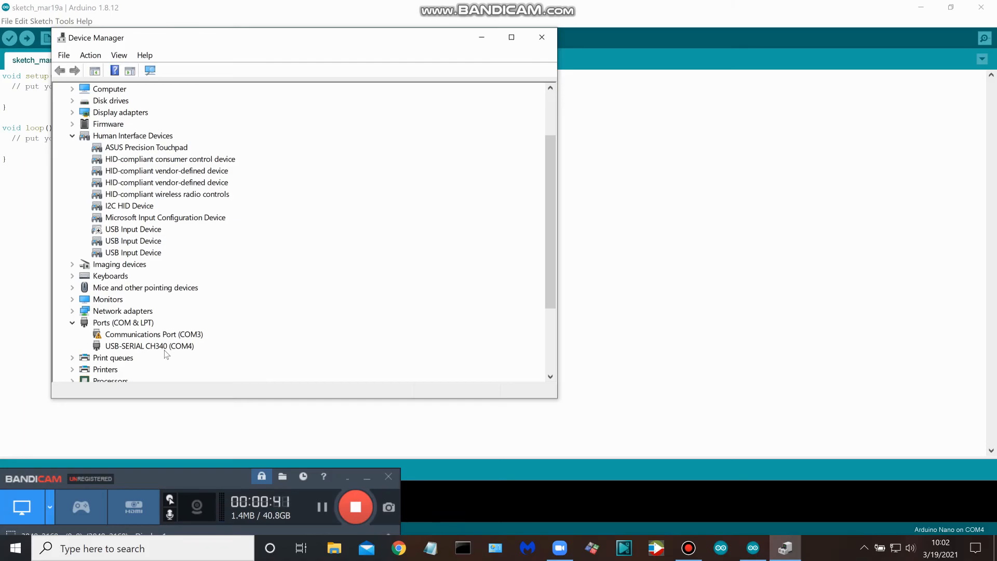
pyautogui.moveTo(223, 327)
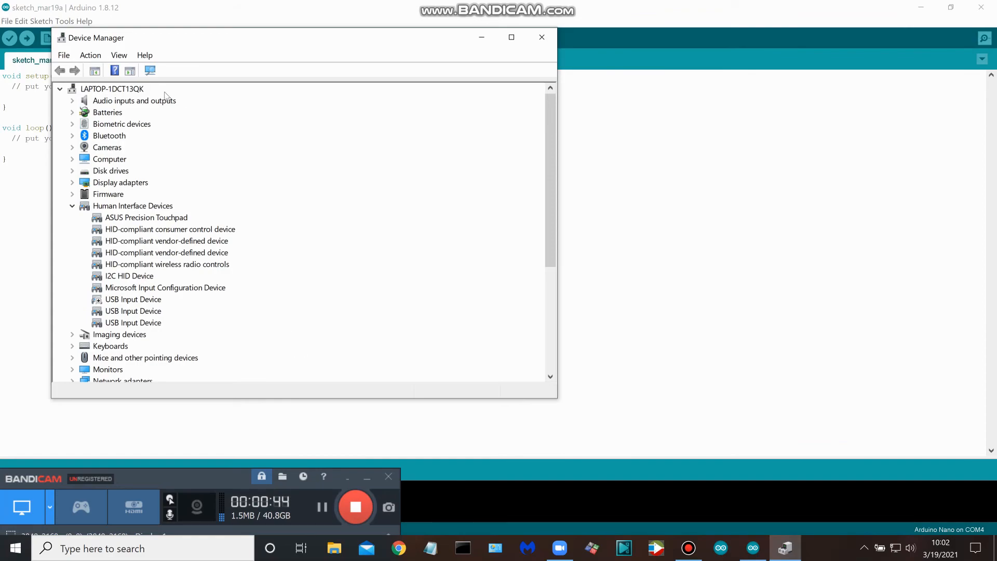
pyautogui.moveTo(91, 55)
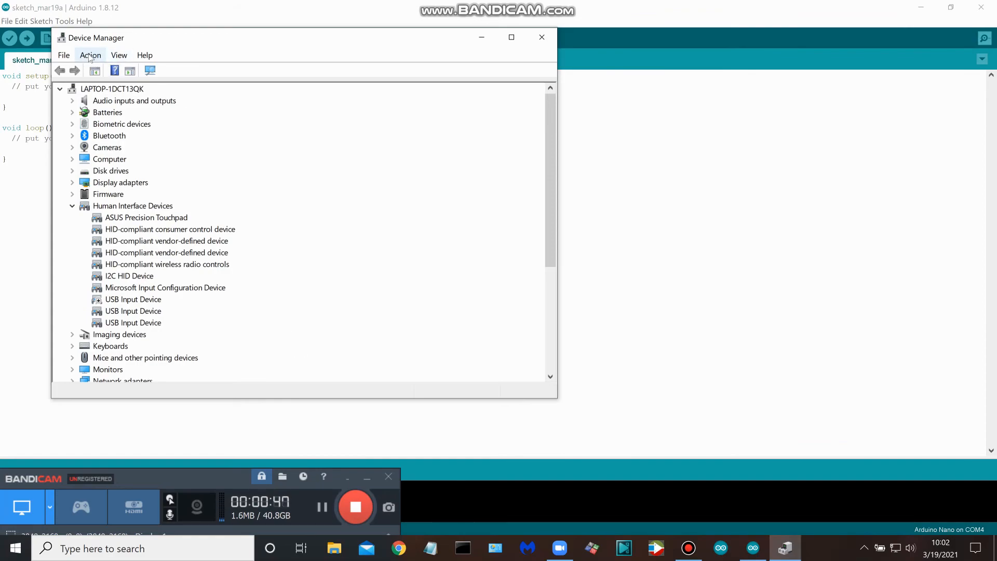
pyautogui.click(90, 55)
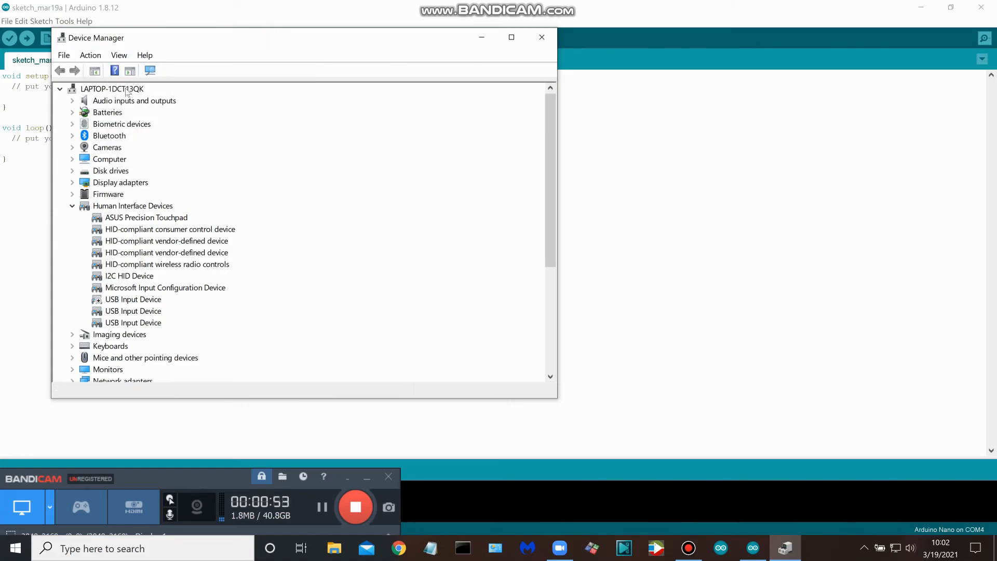
pyautogui.click(112, 89)
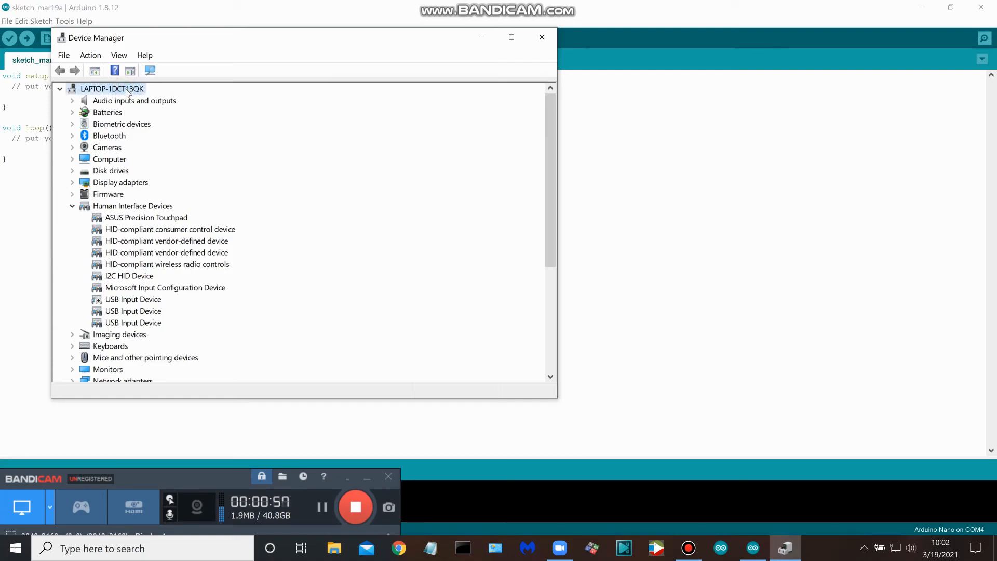
pyautogui.moveTo(102, 80)
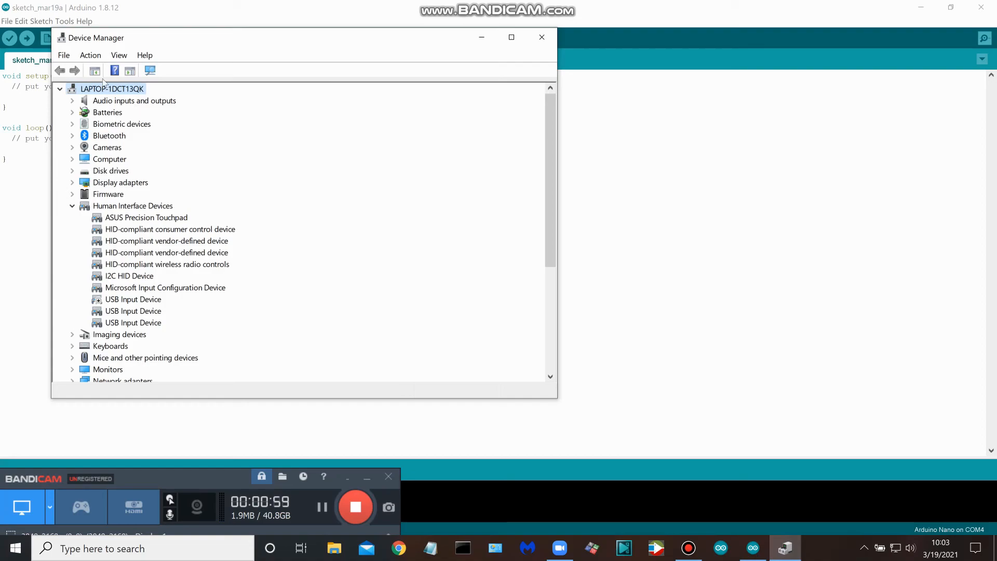
# Start the Add legacy hardware wizard from the Action menu.
pyautogui.click(119, 55)
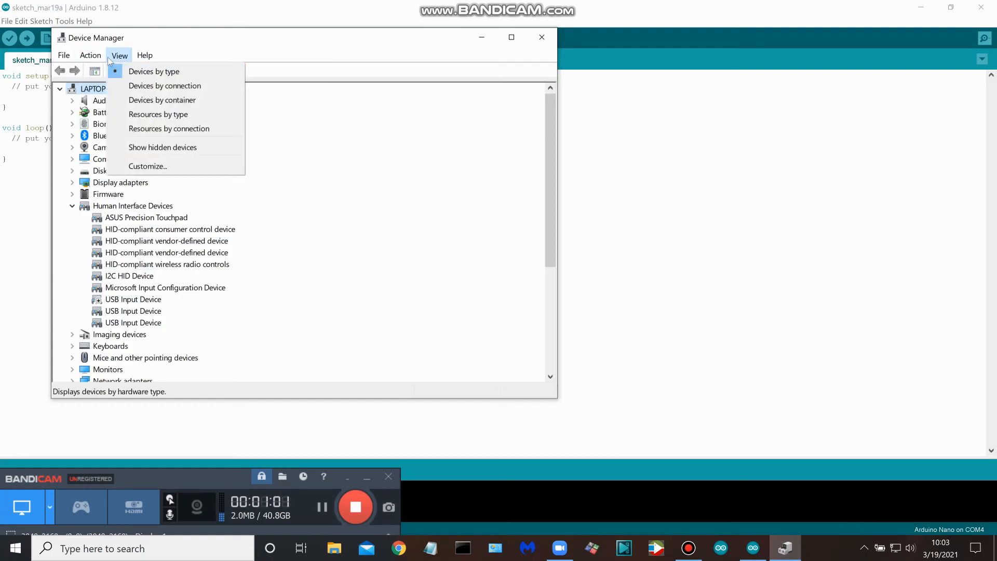
pyautogui.click(89, 55)
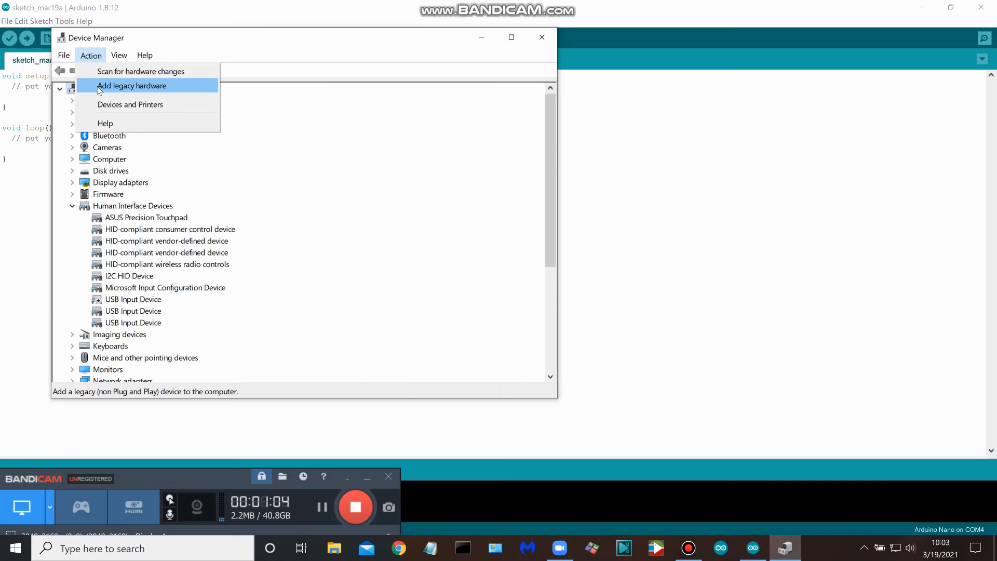
pyautogui.click(132, 85)
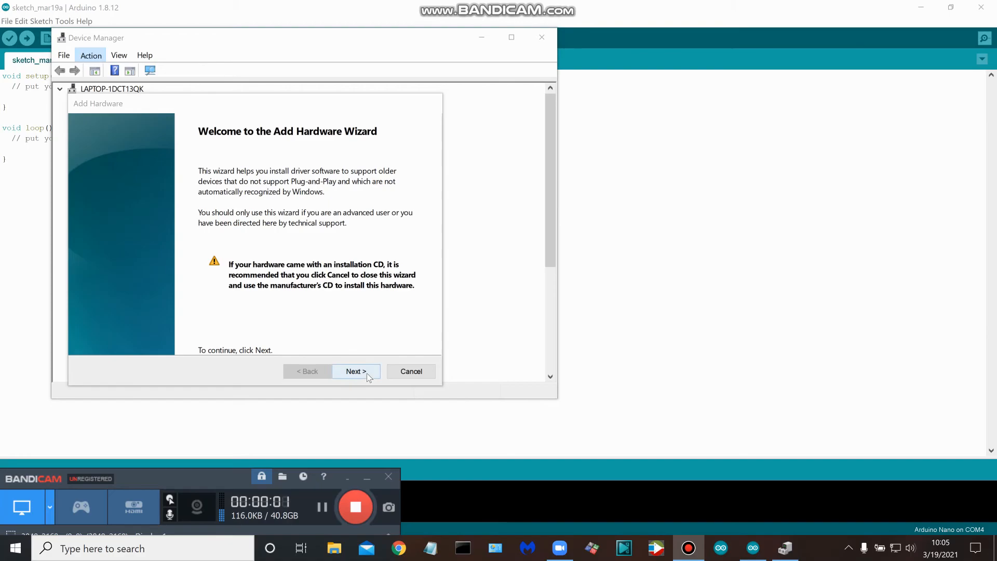
# Advance the wizard choosing to install hardware manually selected from a list.
pyautogui.click(356, 371)
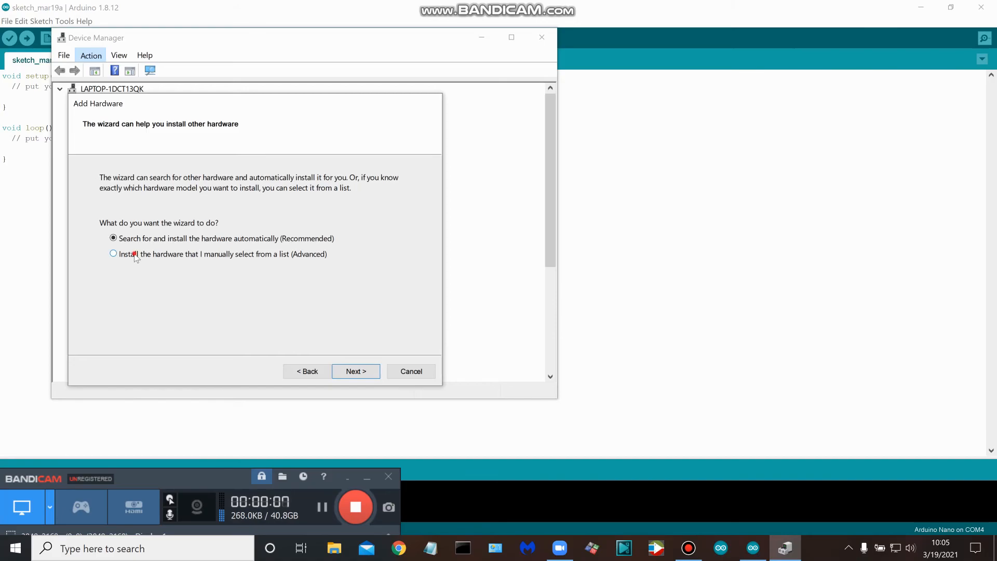
pyautogui.click(355, 371)
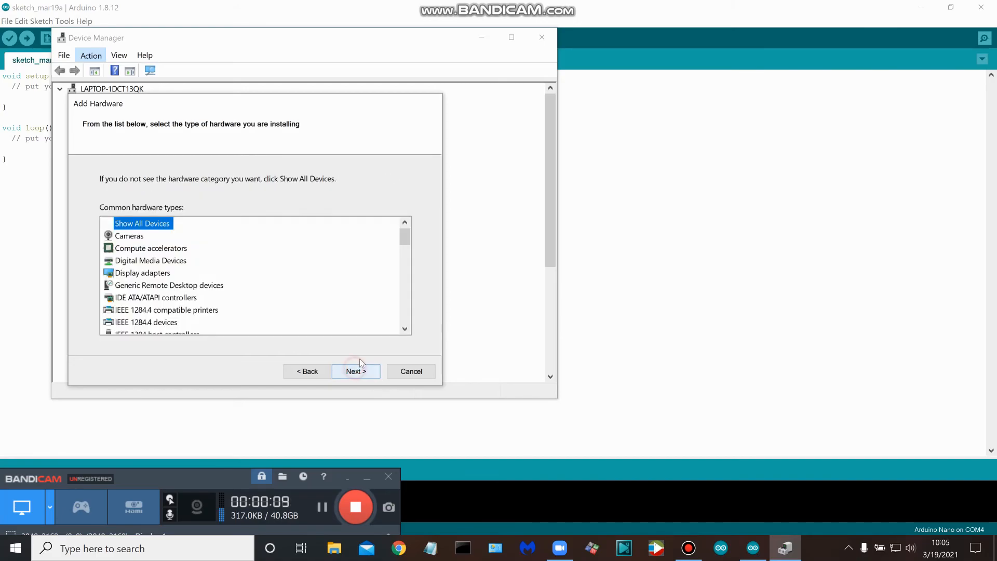
# Pick Ports (COM & LPT) as the hardware type and continue to the driver list.
pyautogui.scroll(-3)
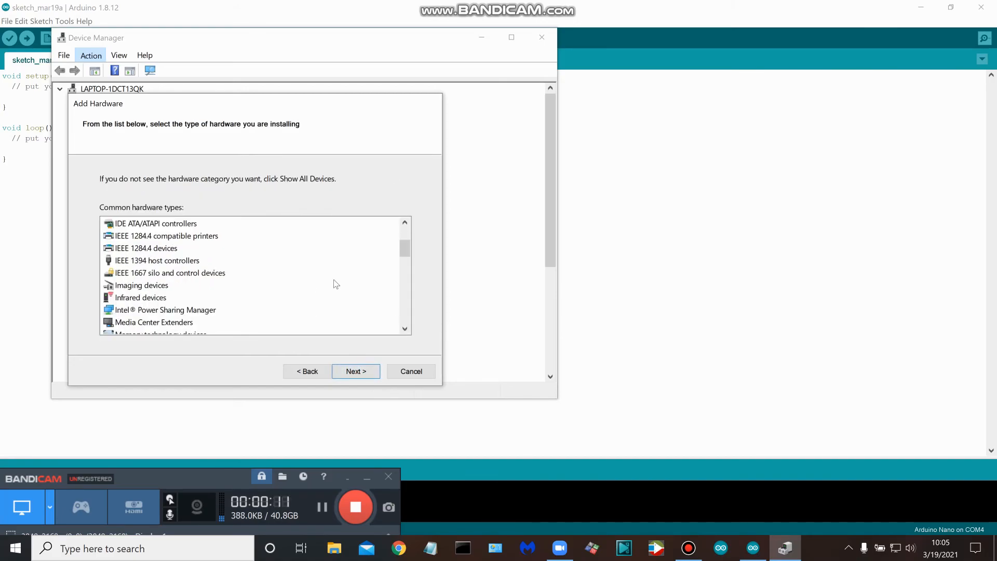
pyautogui.scroll(-3)
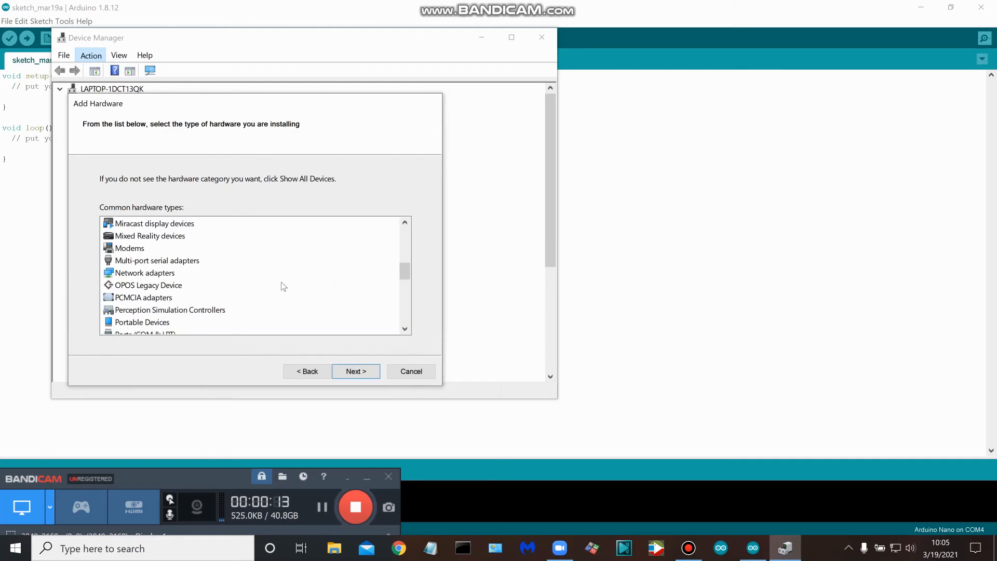
pyautogui.scroll(-3)
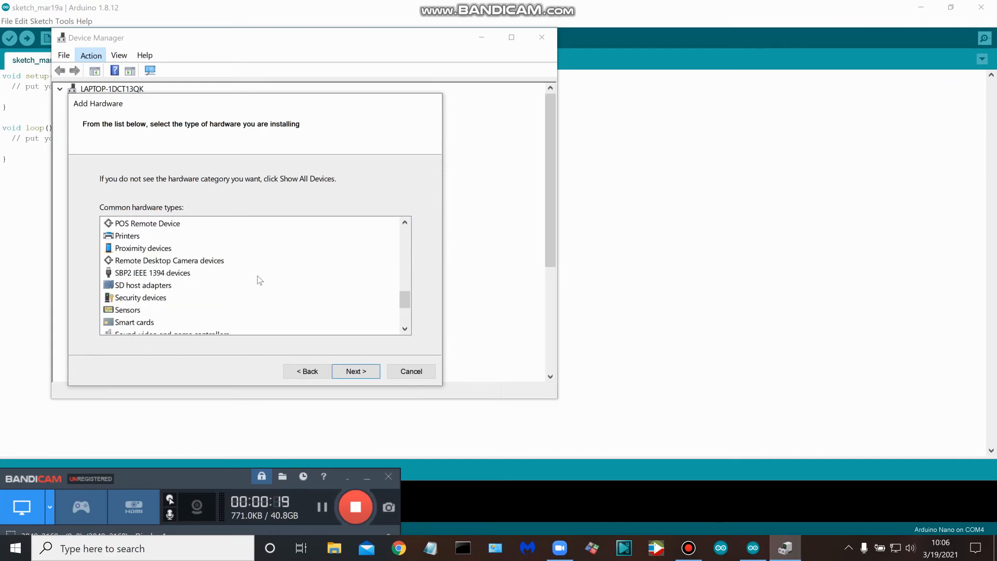
pyautogui.moveTo(216, 291)
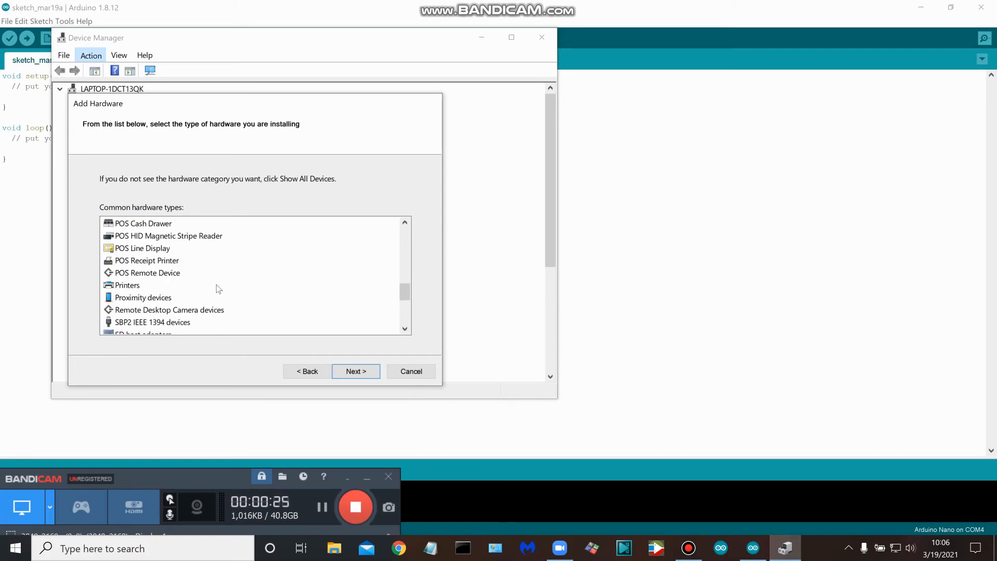
pyautogui.scroll(3)
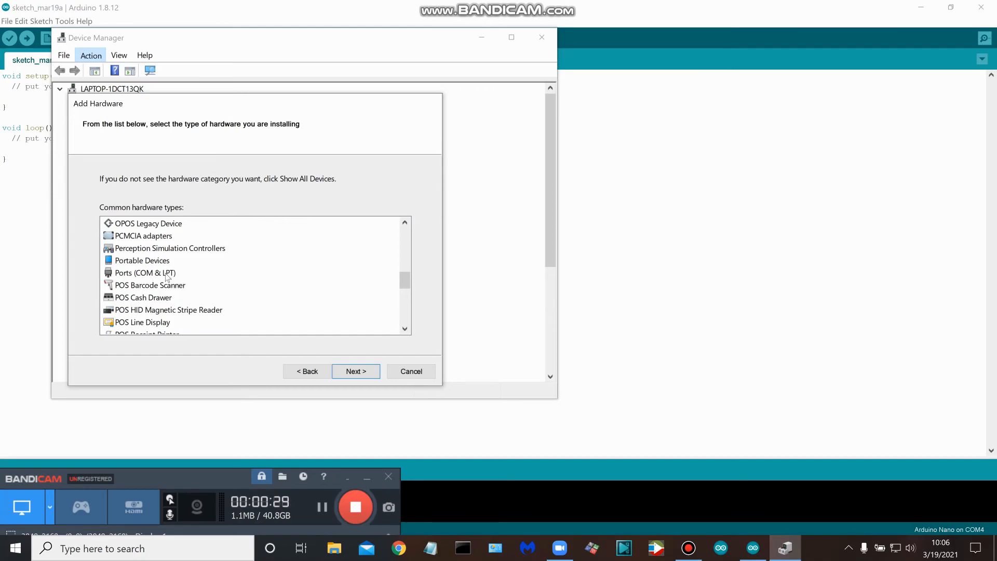
pyautogui.click(145, 273)
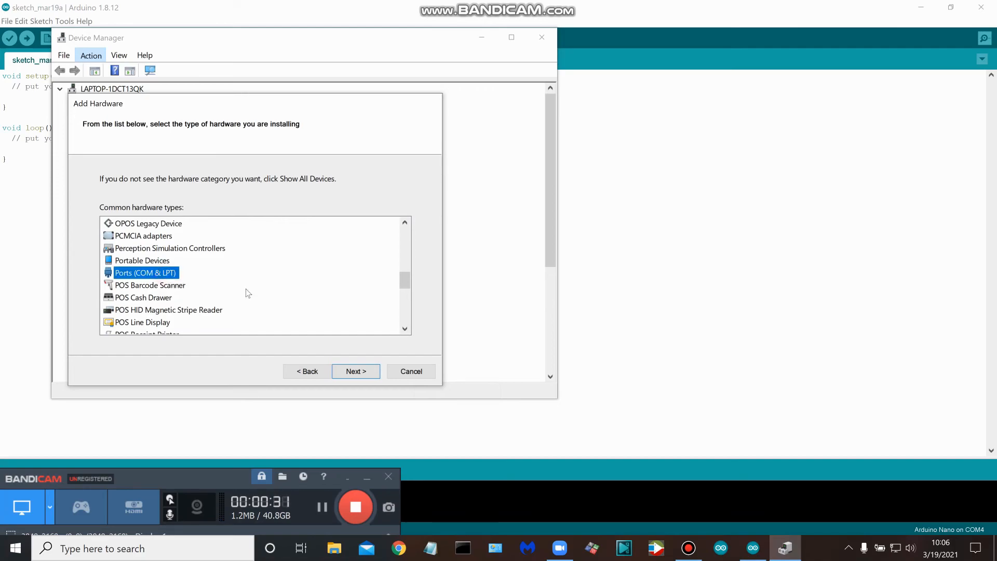
pyautogui.click(356, 371)
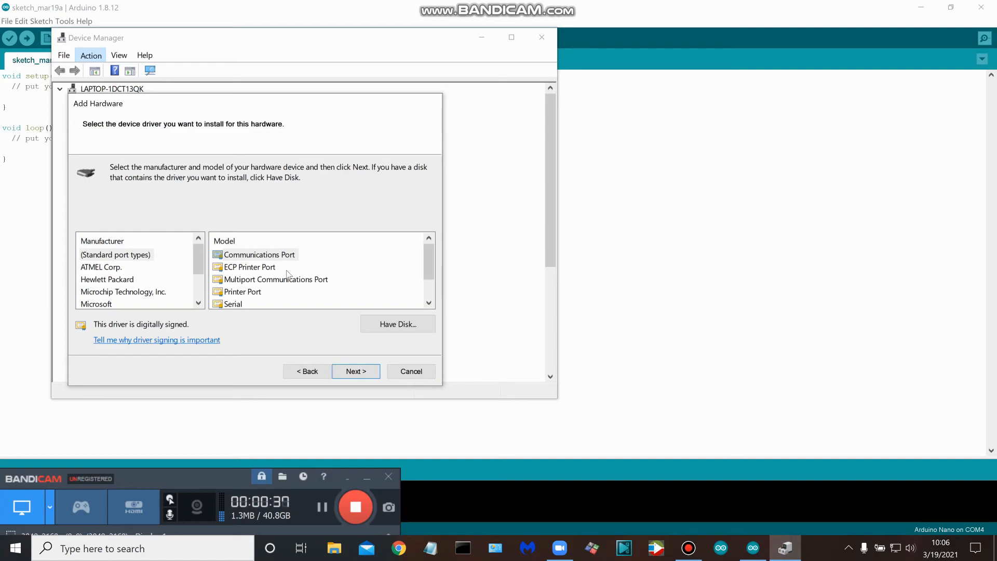
pyautogui.moveTo(294, 291)
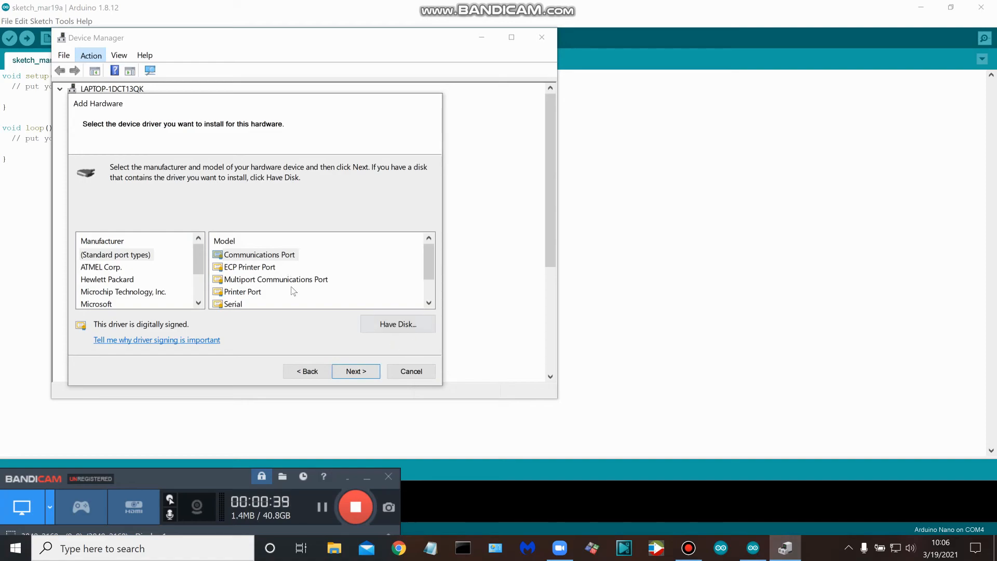
pyautogui.moveTo(395, 283)
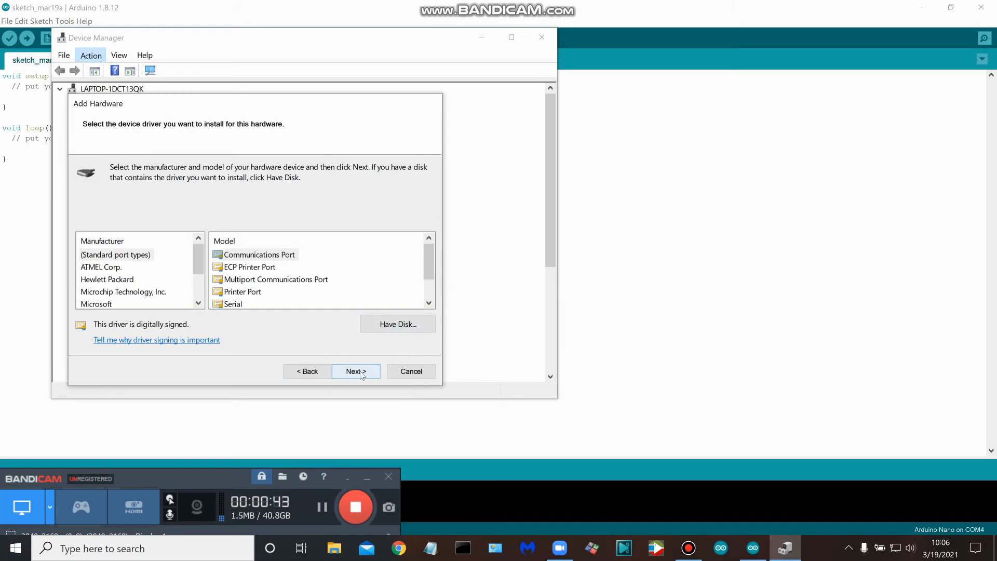
# Continue with the Communications Port model, then cancel the wizard without installing.
pyautogui.click(356, 372)
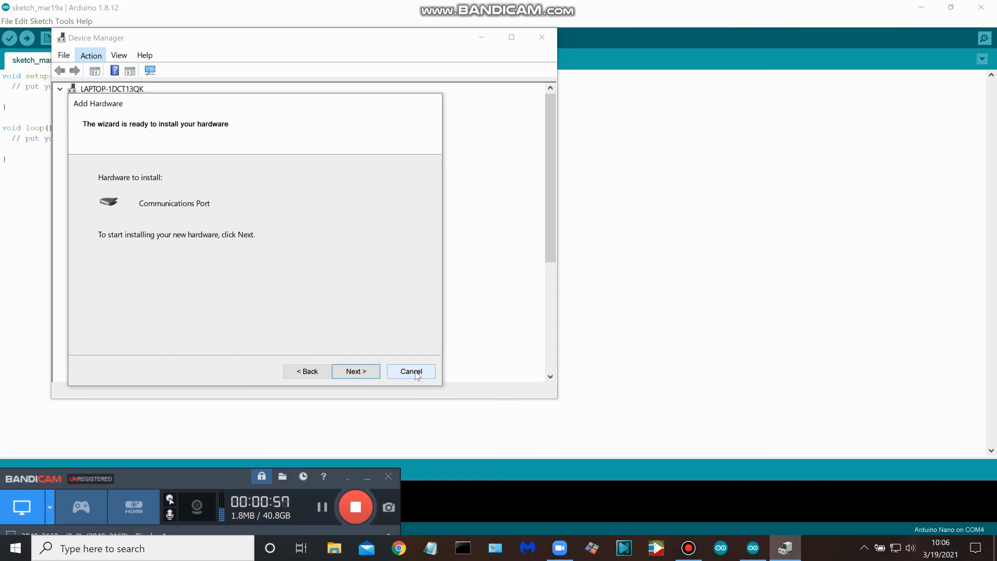
pyautogui.click(411, 372)
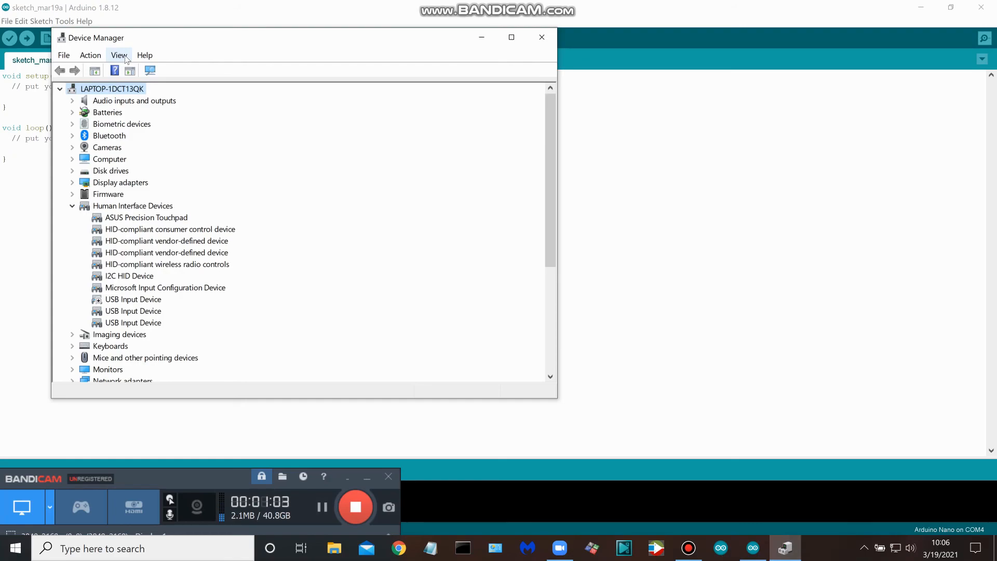
# Show hidden devices, check COM3 and USB-SERIAL CH340 COM4 under Ports, then close Device Manager.
pyautogui.click(119, 55)
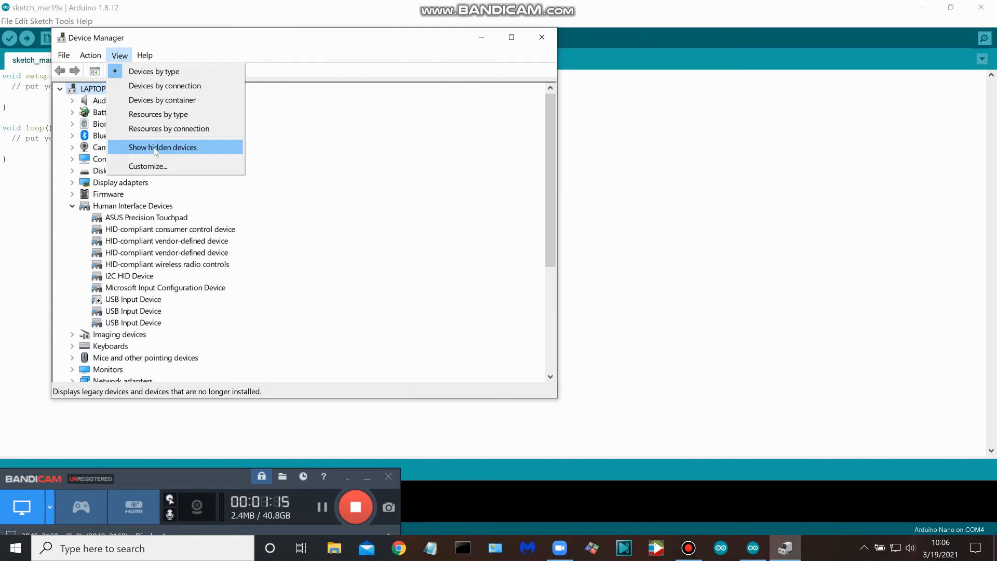
pyautogui.click(162, 147)
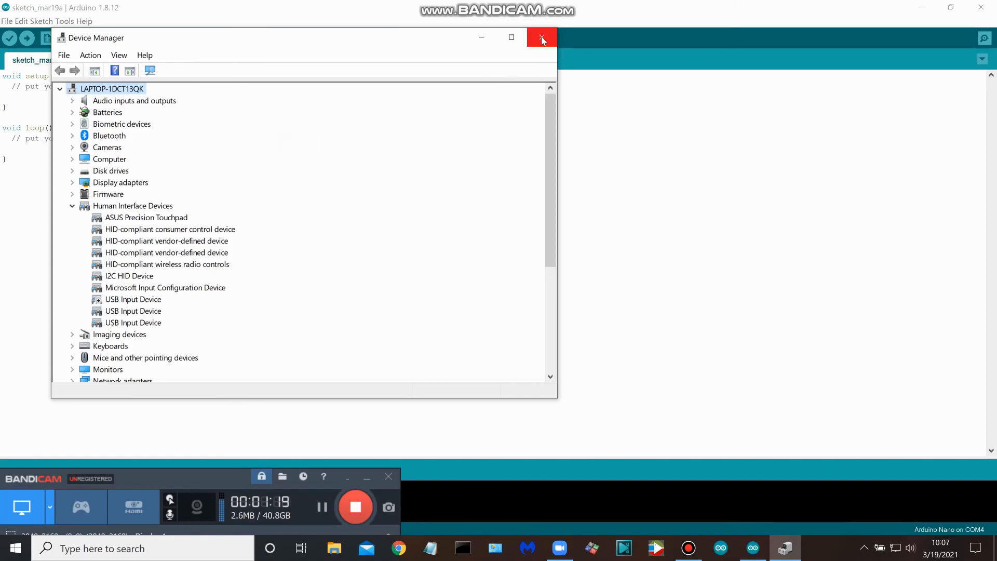
pyautogui.scroll(-3)
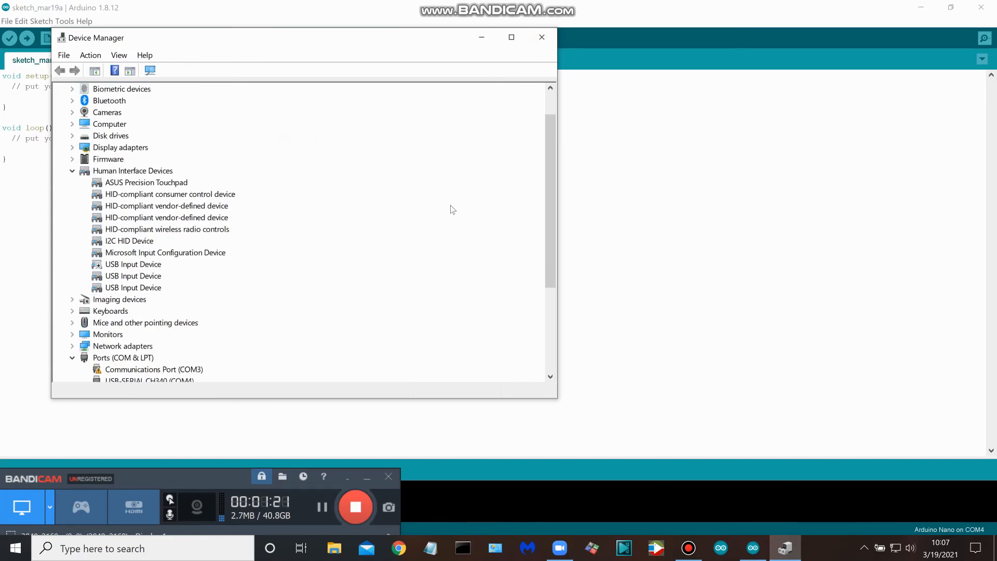
pyautogui.scroll(-3)
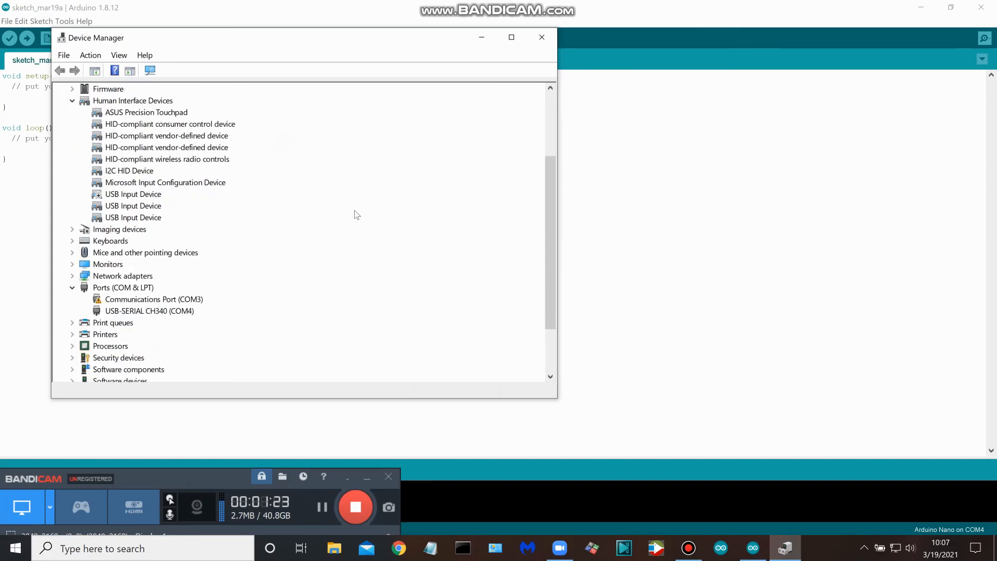
pyautogui.scroll(-3)
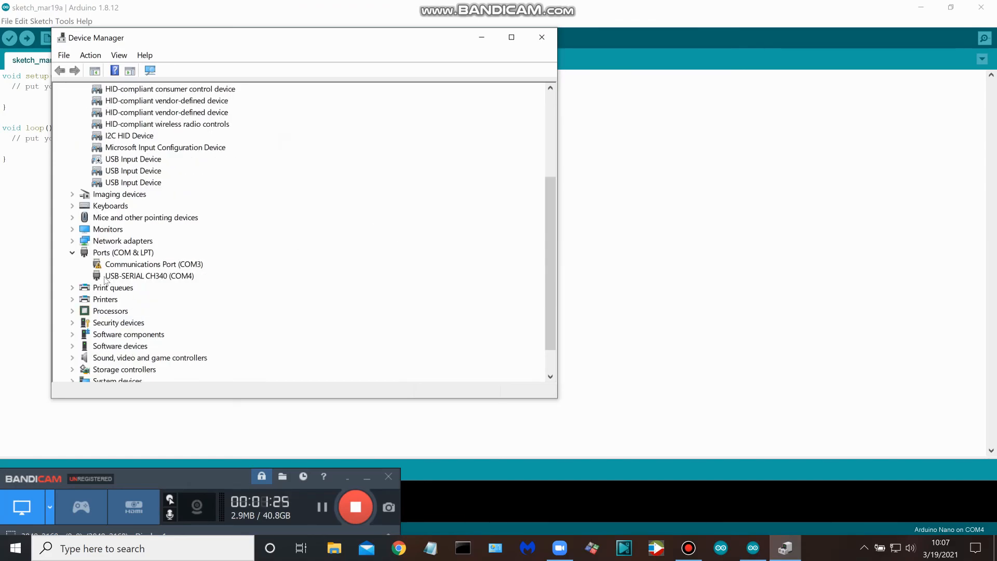
pyautogui.moveTo(177, 283)
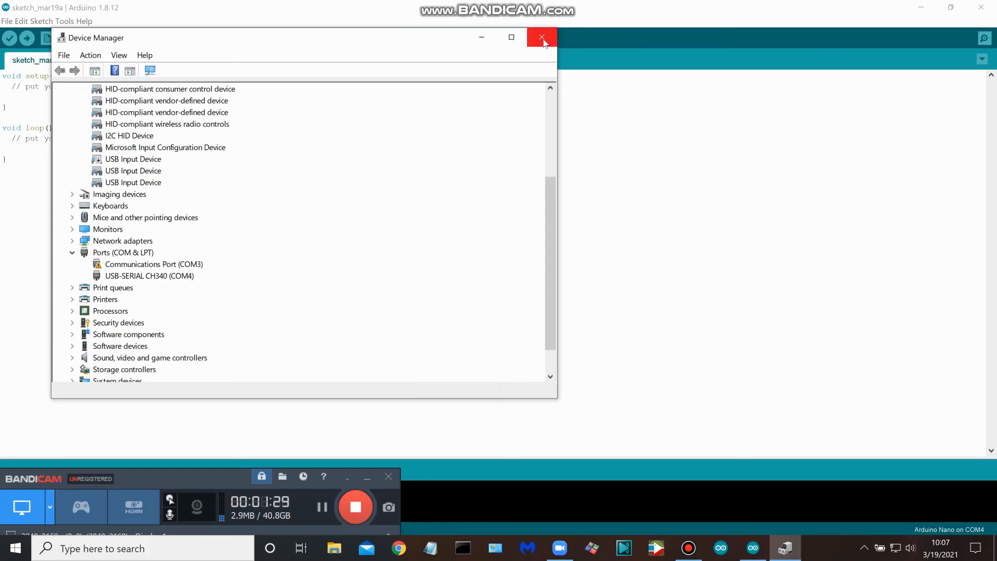
pyautogui.click(542, 38)
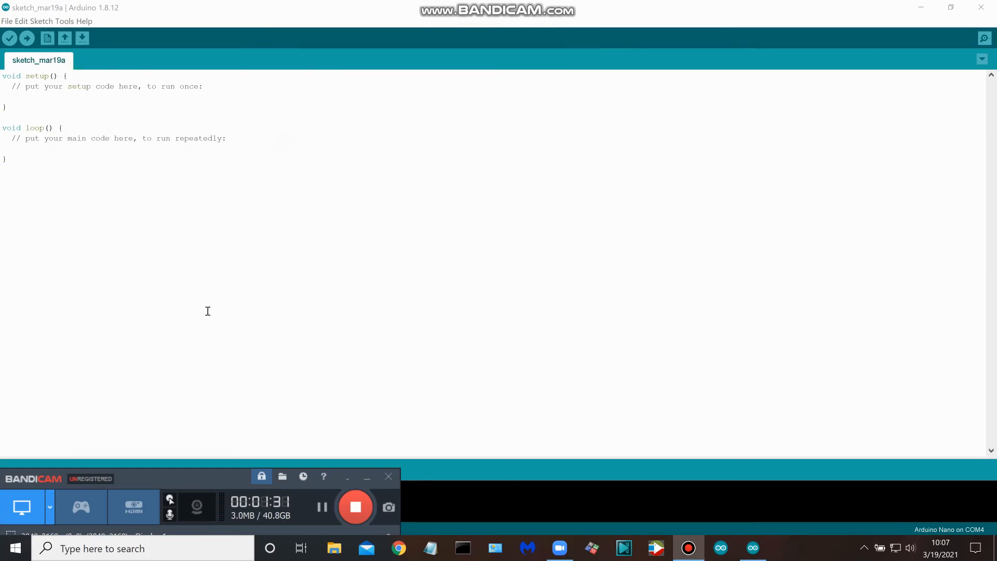
pyautogui.click(65, 21)
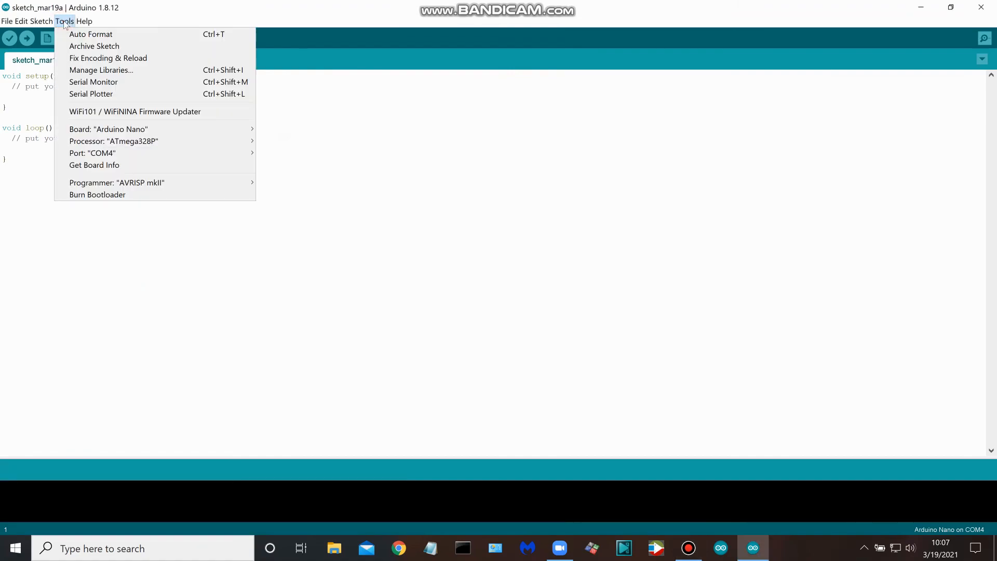
pyautogui.moveTo(92, 153)
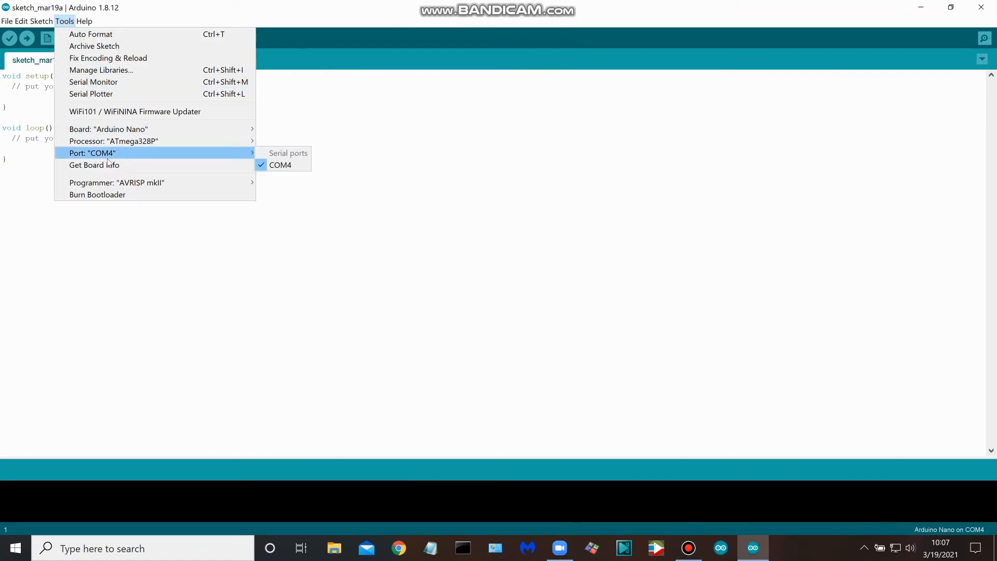
pyautogui.moveTo(126, 156)
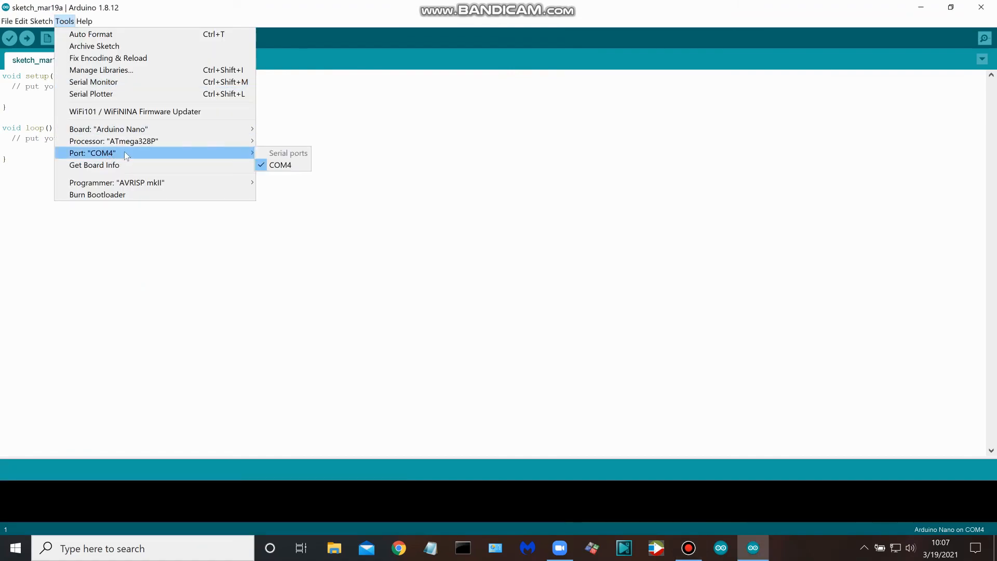
pyautogui.moveTo(279, 165)
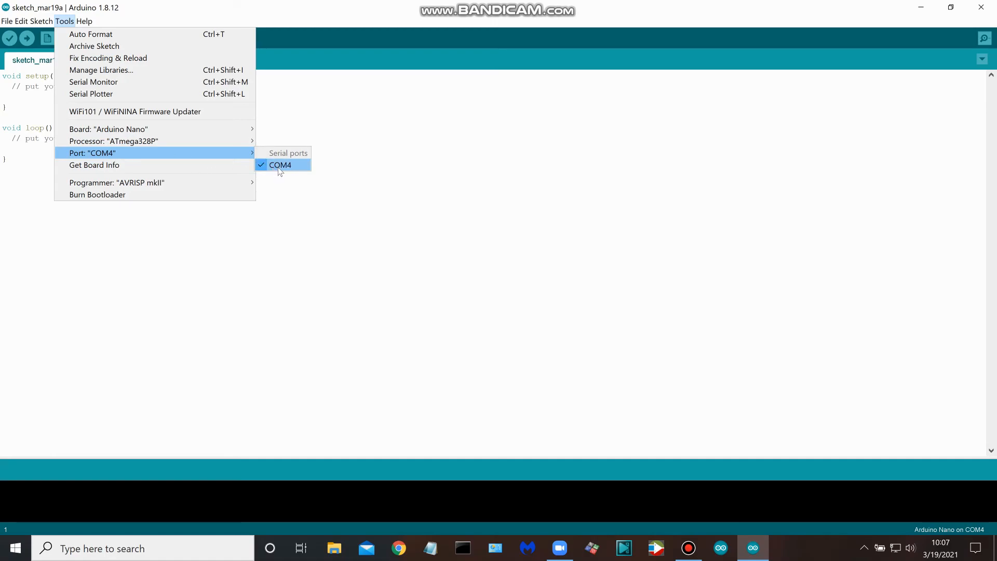
pyautogui.moveTo(280, 164)
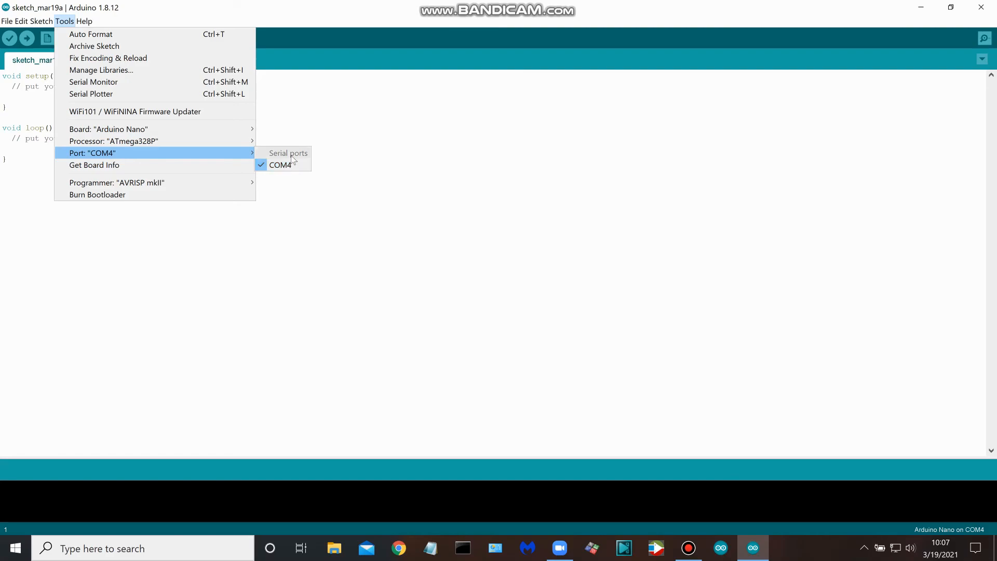
pyautogui.moveTo(327, 194)
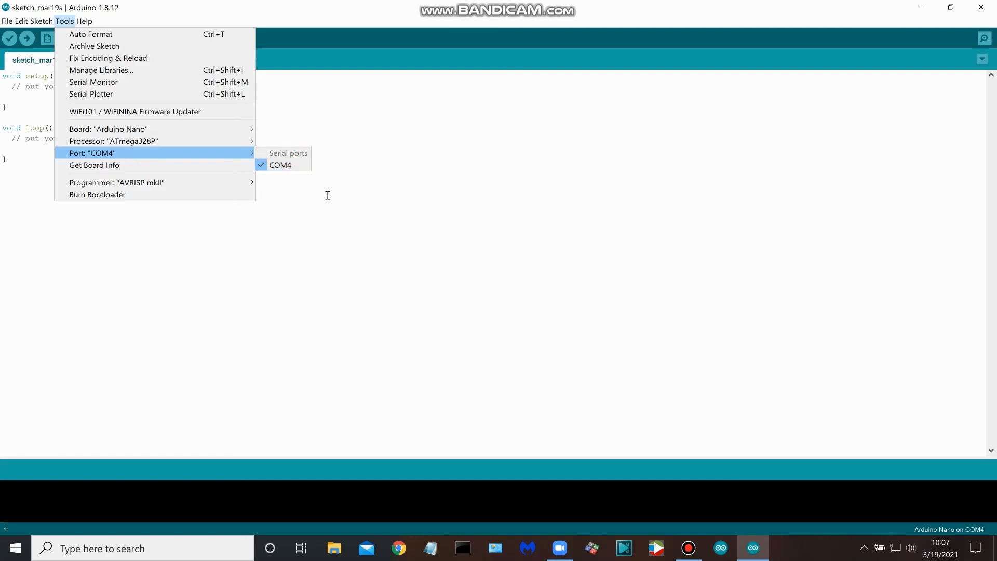
pyautogui.click(280, 165)
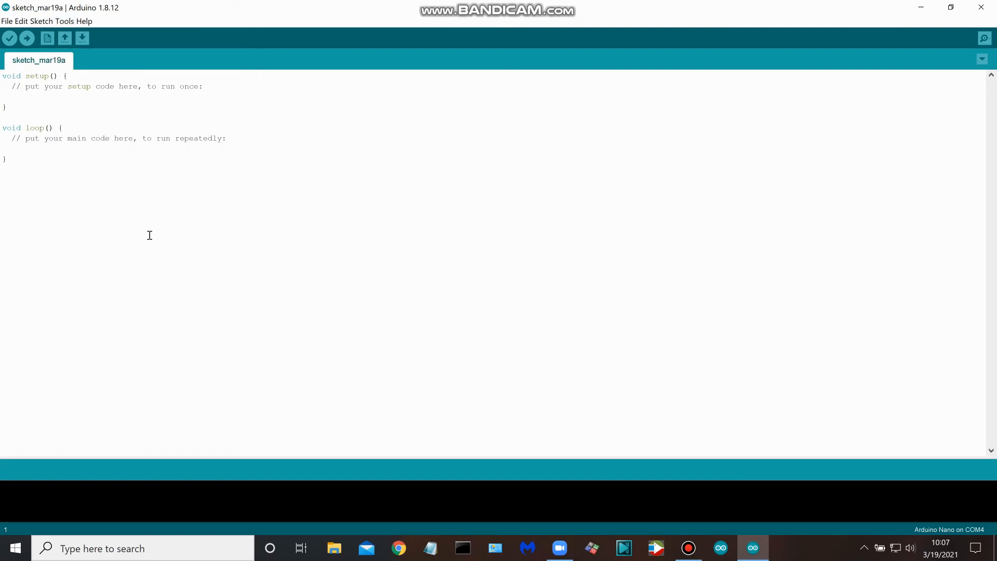
pyautogui.moveTo(197, 265)
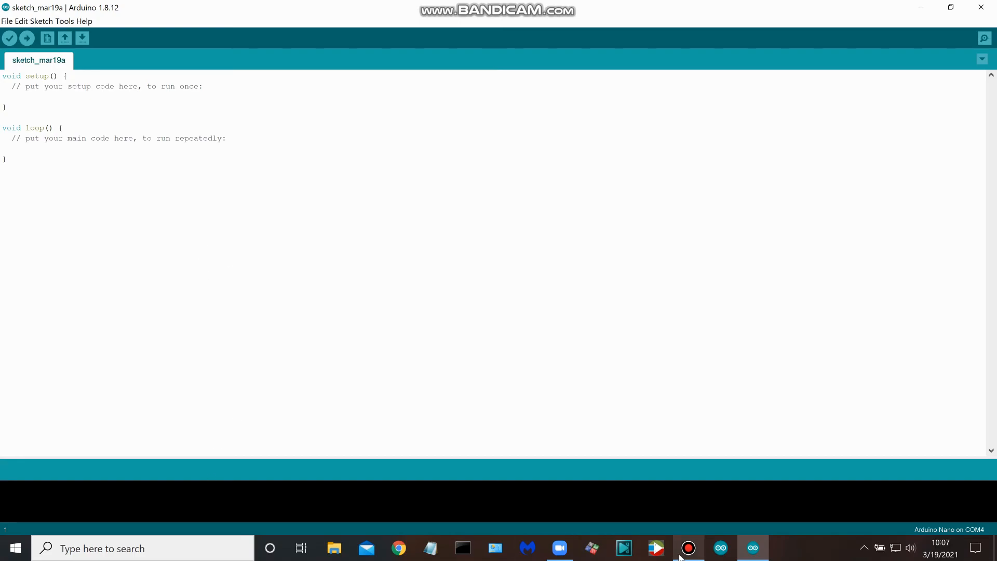
pyautogui.click(688, 548)
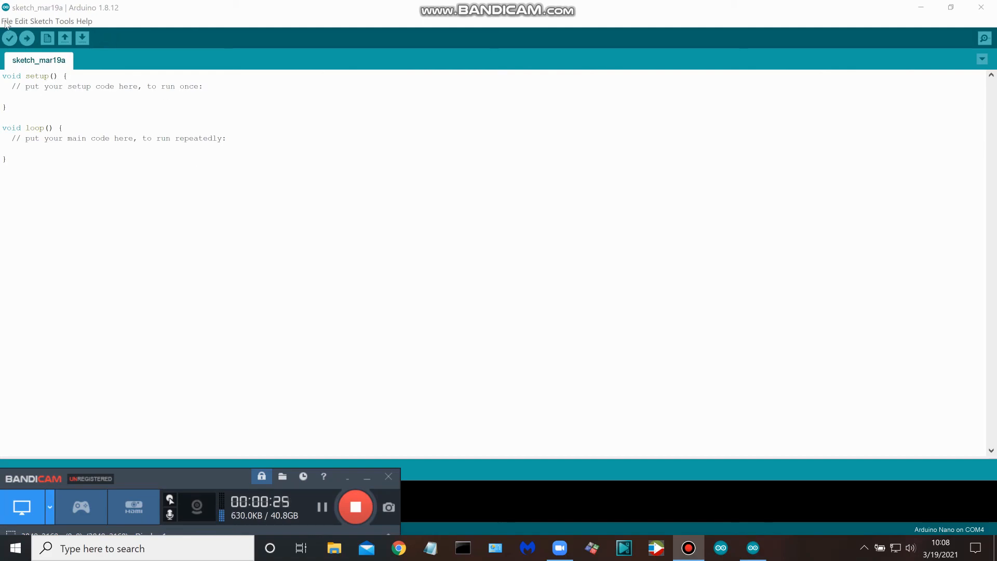
pyautogui.click(20, 20)
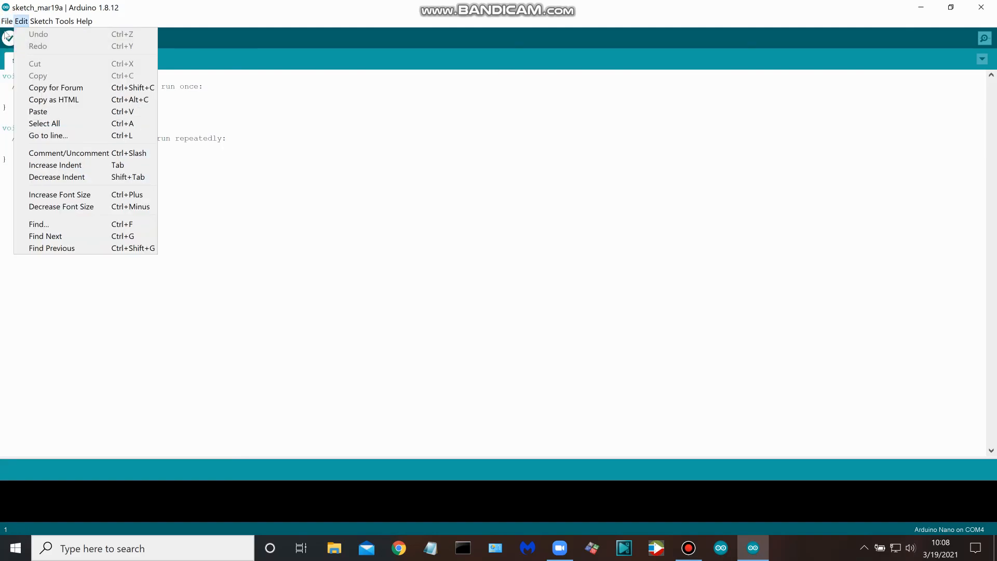
pyautogui.click(135, 126)
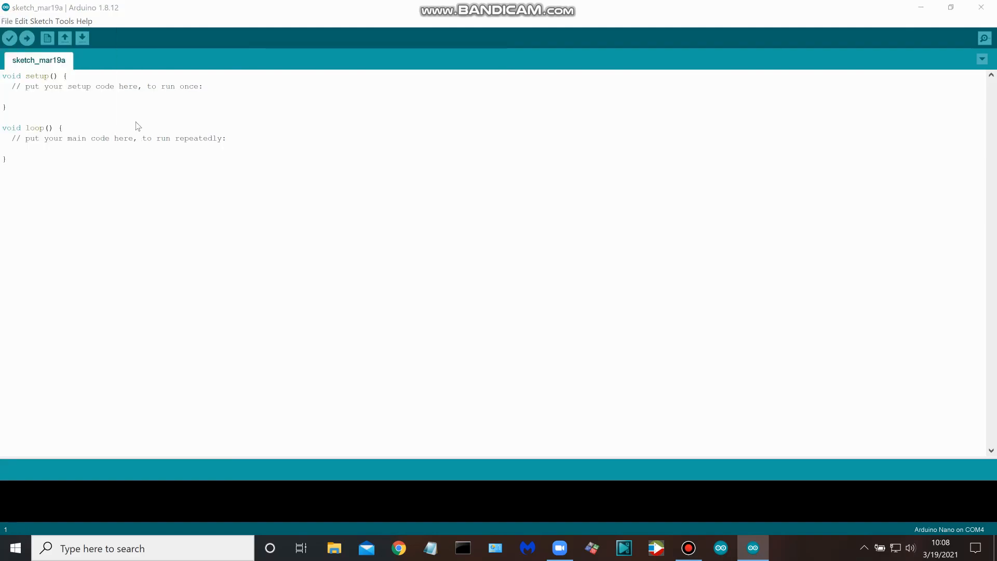
# Open the arduino_PI sketch file from the Desktop via the Open dialog.
pyautogui.click(46, 39)
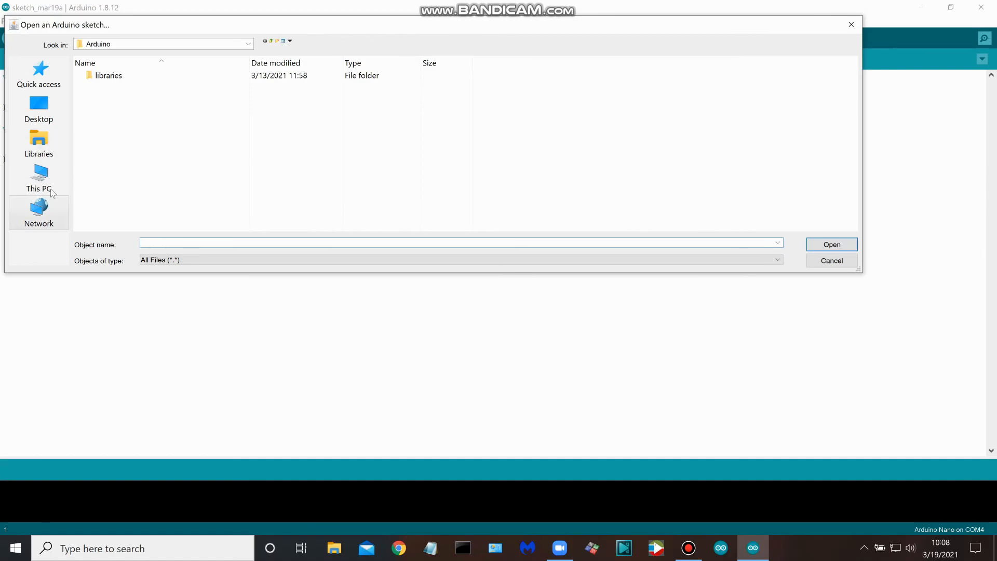
pyautogui.click(38, 109)
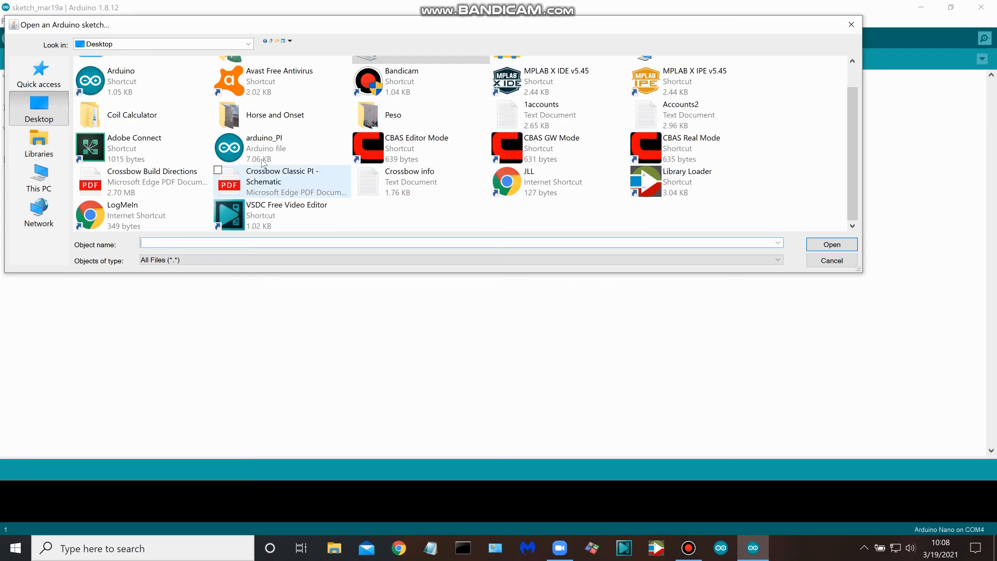
pyautogui.click(263, 147)
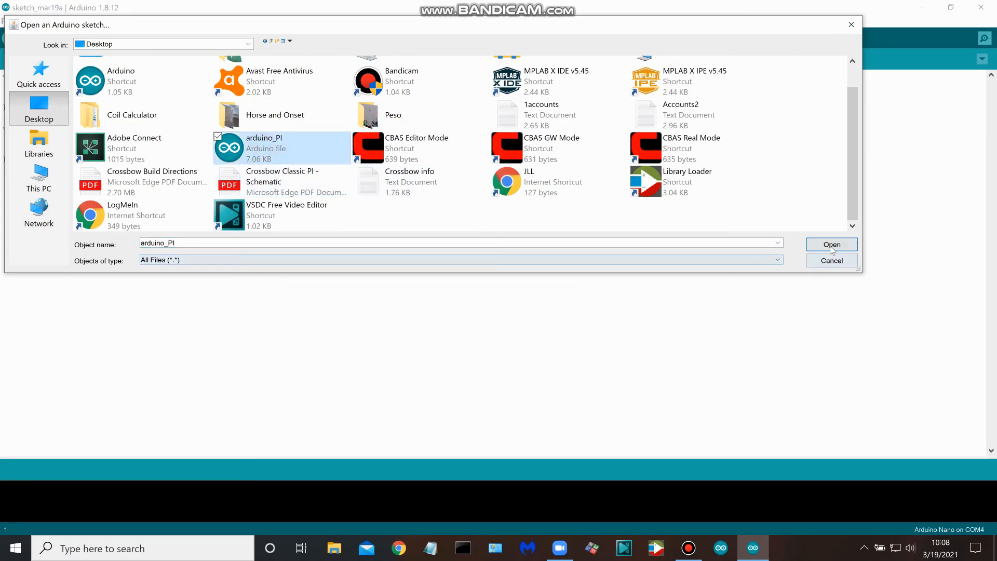
pyautogui.click(831, 244)
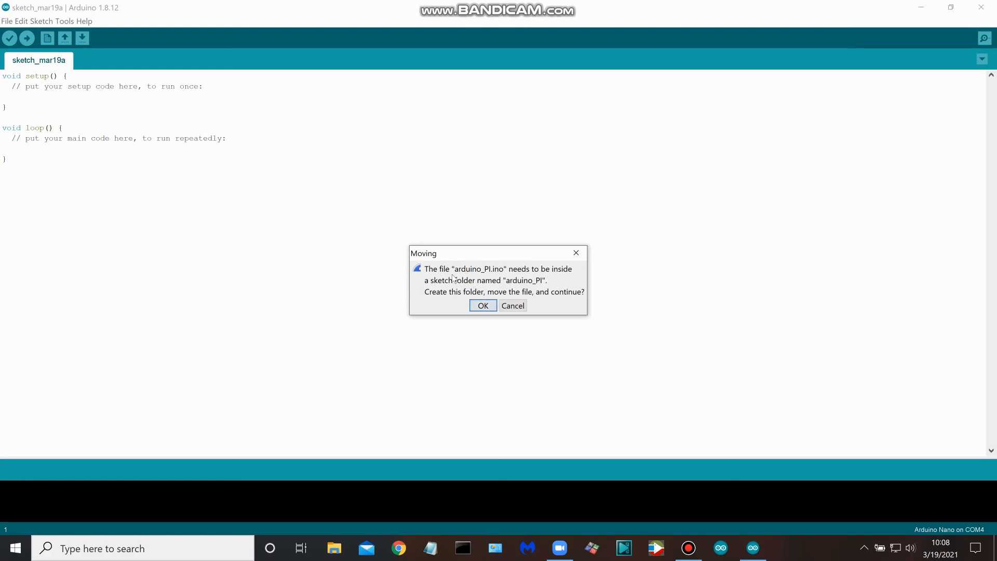
pyautogui.moveTo(474, 273)
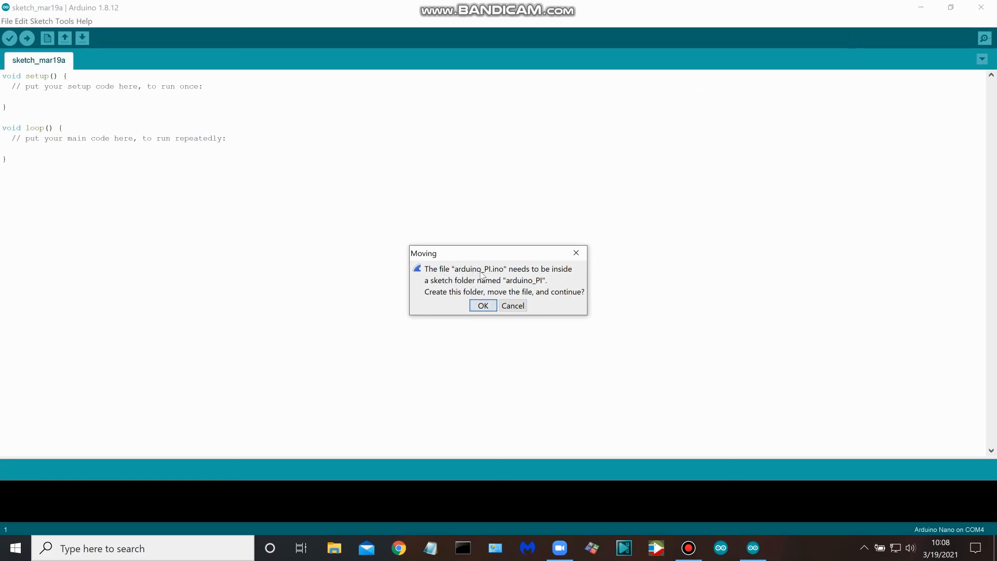
pyautogui.moveTo(471, 288)
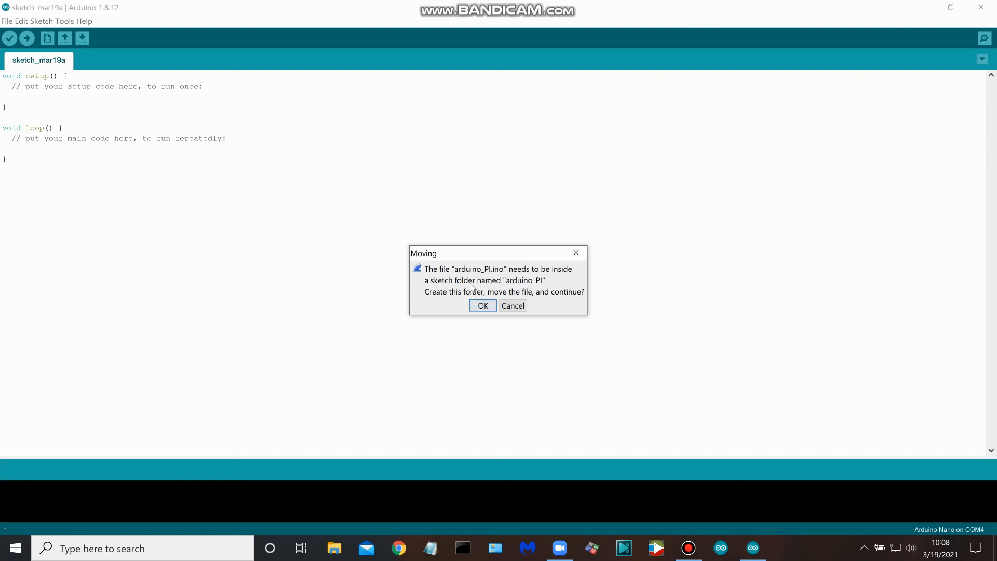
pyautogui.moveTo(534, 285)
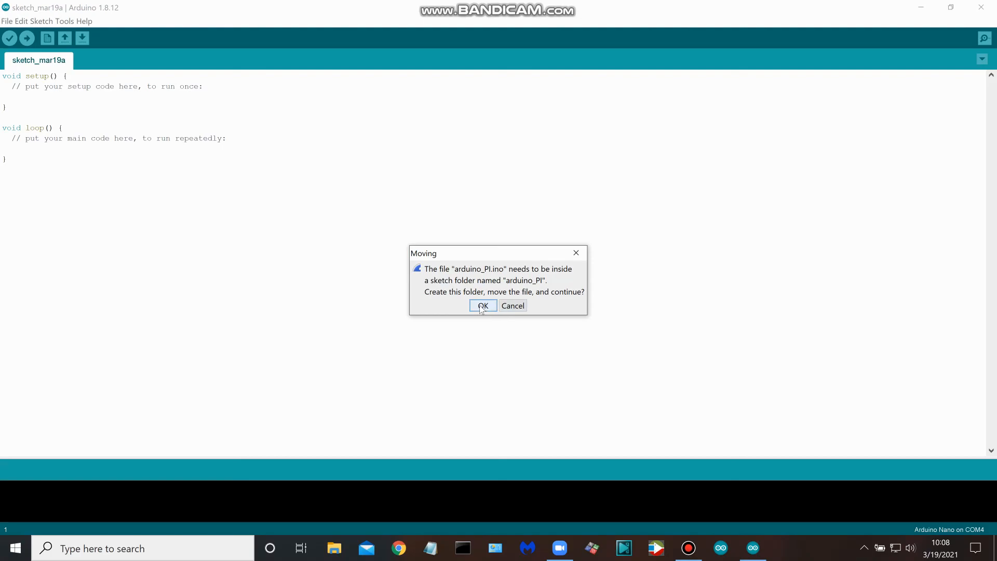
# Confirm moving arduino_PI.ino into its arduino_PI folder and close the empty sketch_mar19a window.
pyautogui.click(482, 305)
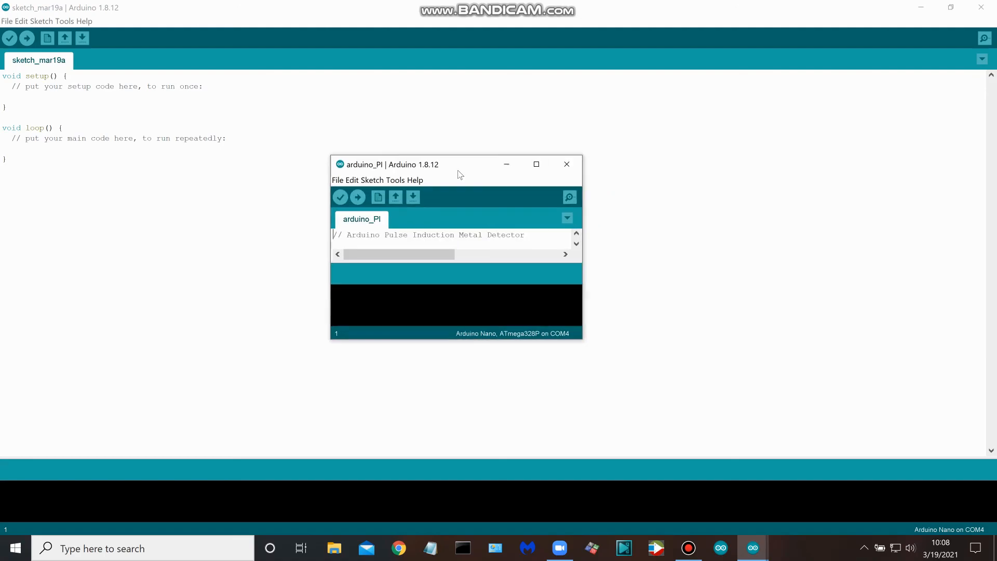
pyautogui.moveTo(636, 202)
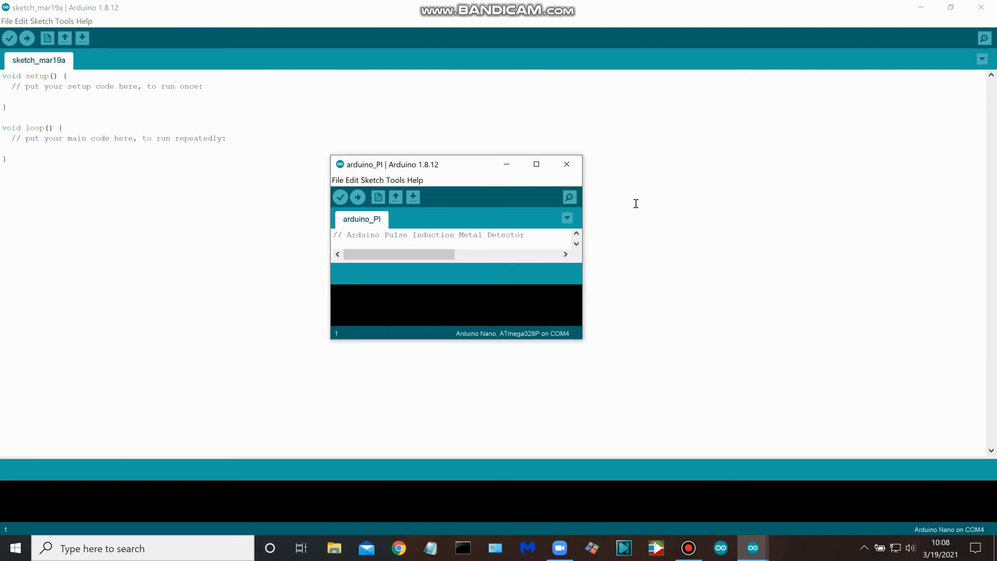
pyautogui.moveTo(987, 7)
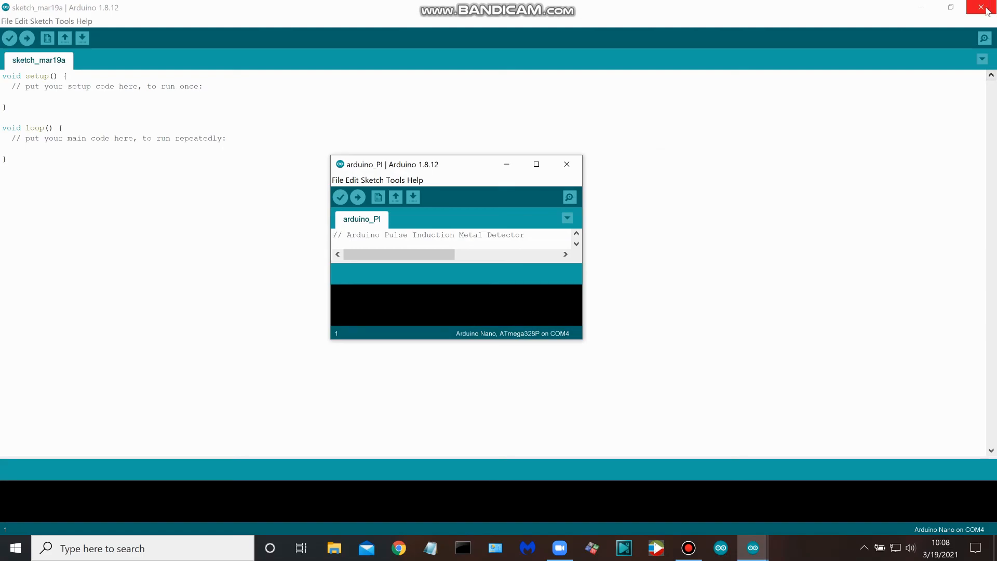
pyautogui.click(987, 7)
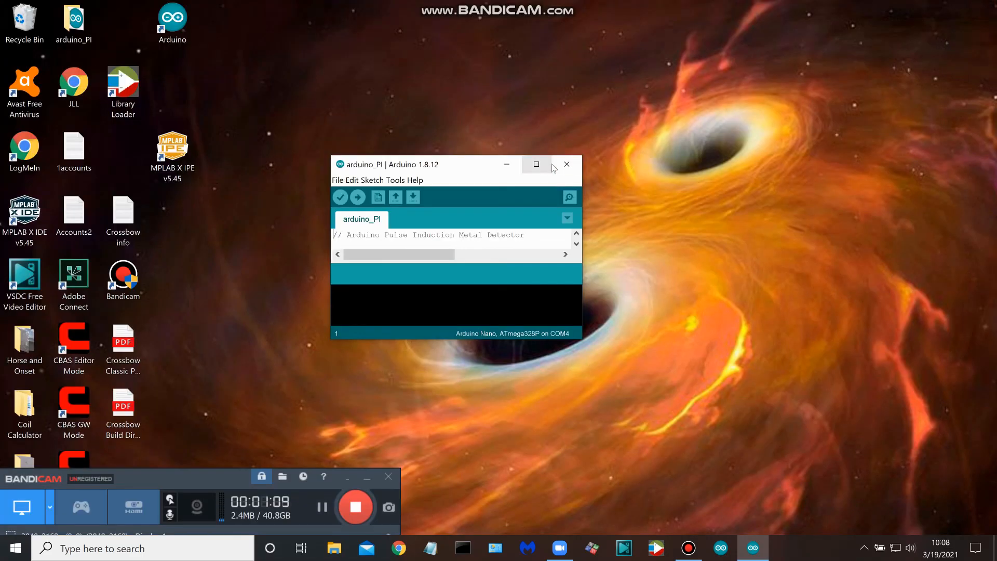
# Maximize the arduino_PI window and verify the sketch, compiling to 3114 bytes.
pyautogui.click(536, 165)
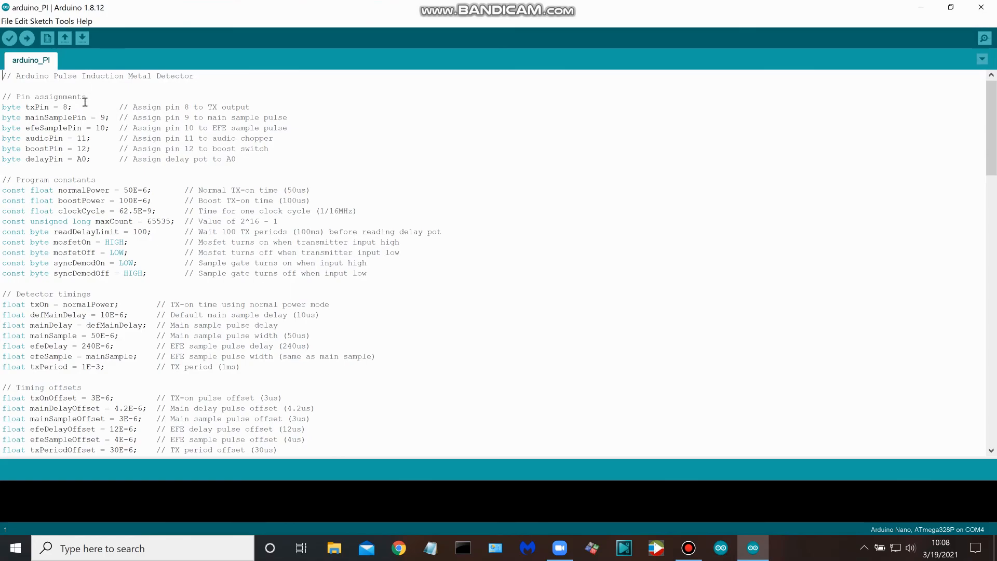
pyautogui.moveTo(10, 39)
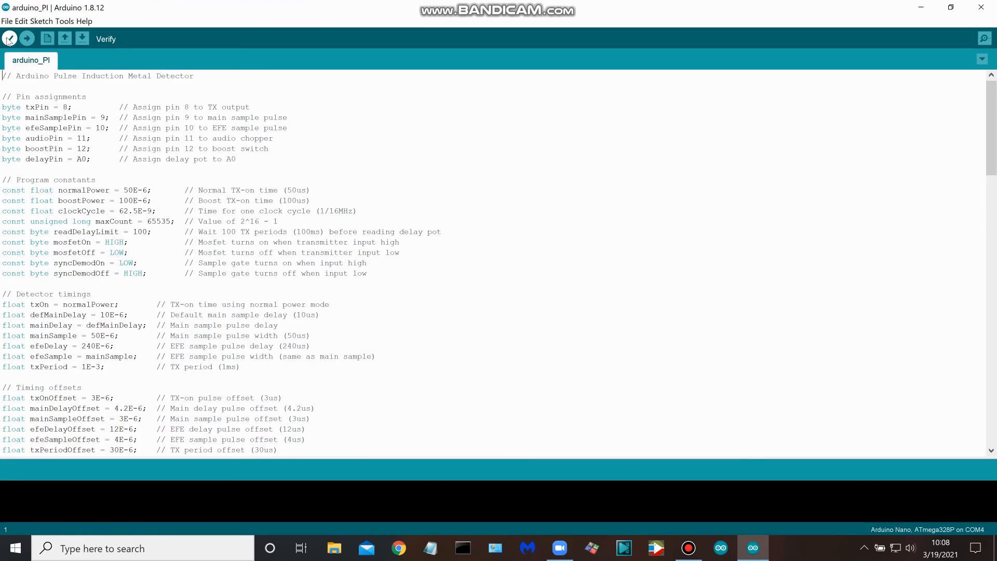
pyautogui.click(10, 39)
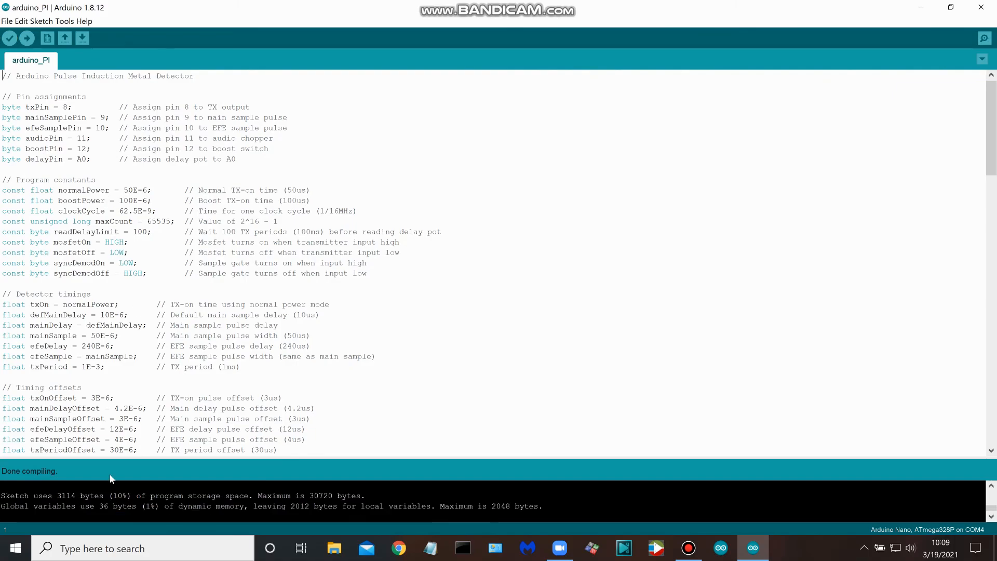
pyautogui.moveTo(45, 507)
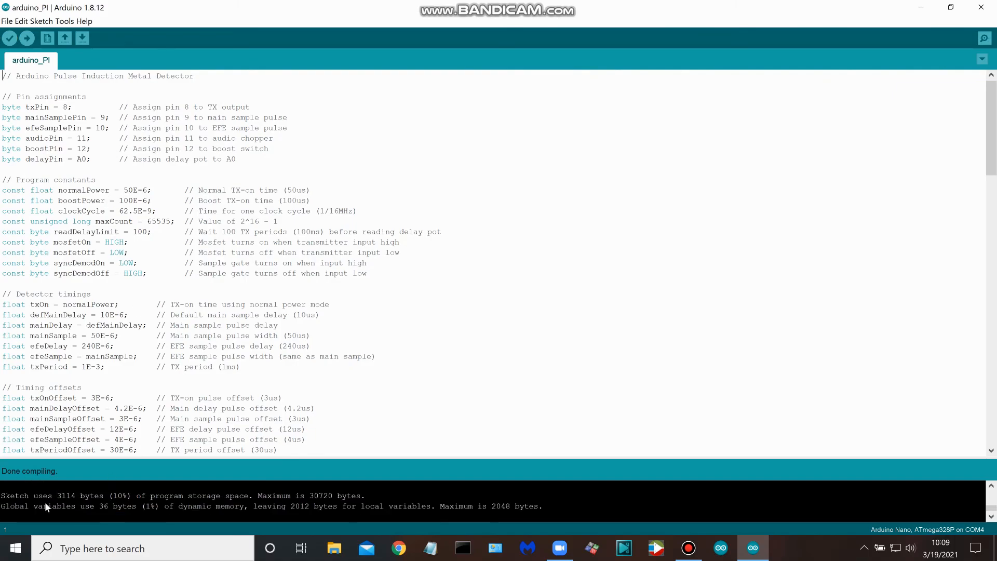
pyautogui.moveTo(330, 509)
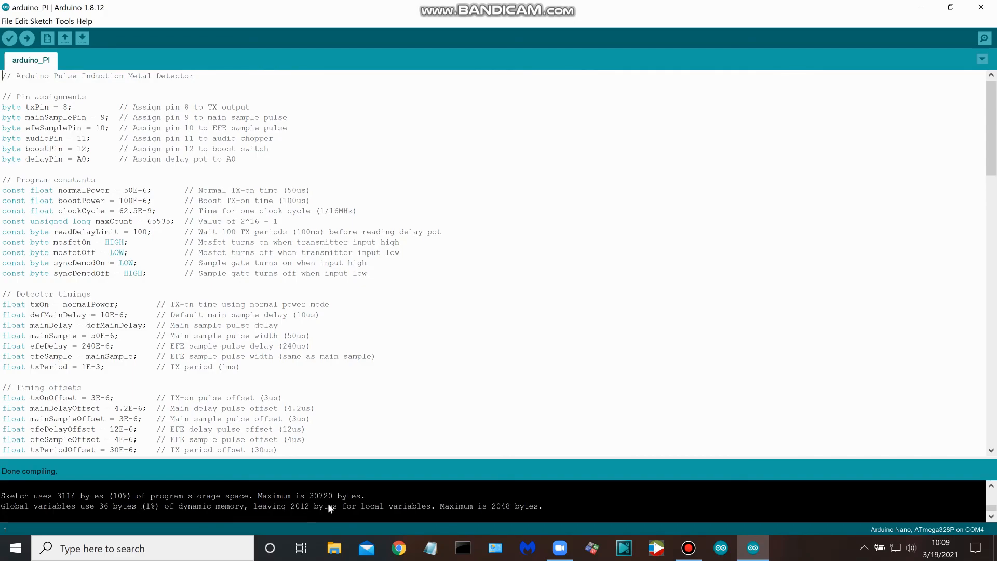
pyautogui.moveTo(66, 510)
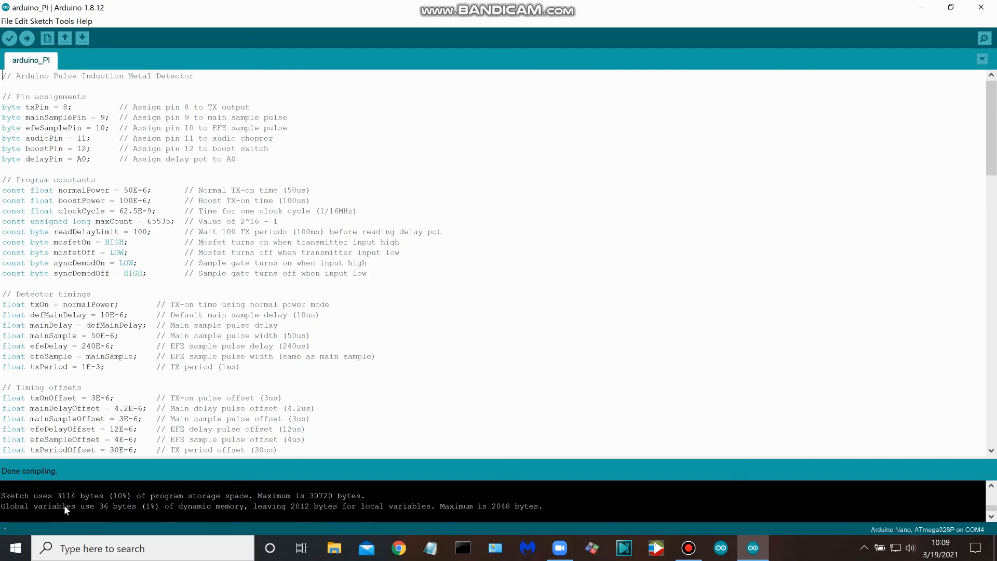
pyautogui.moveTo(517, 514)
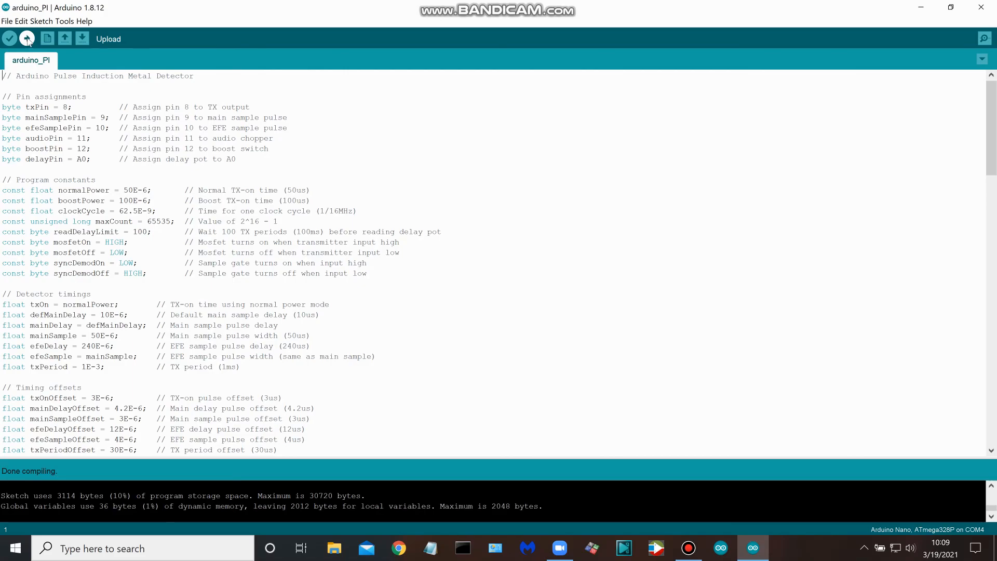
# Upload the compiled arduino_PI sketch to the Arduino Nano on COM4.
pyautogui.click(26, 39)
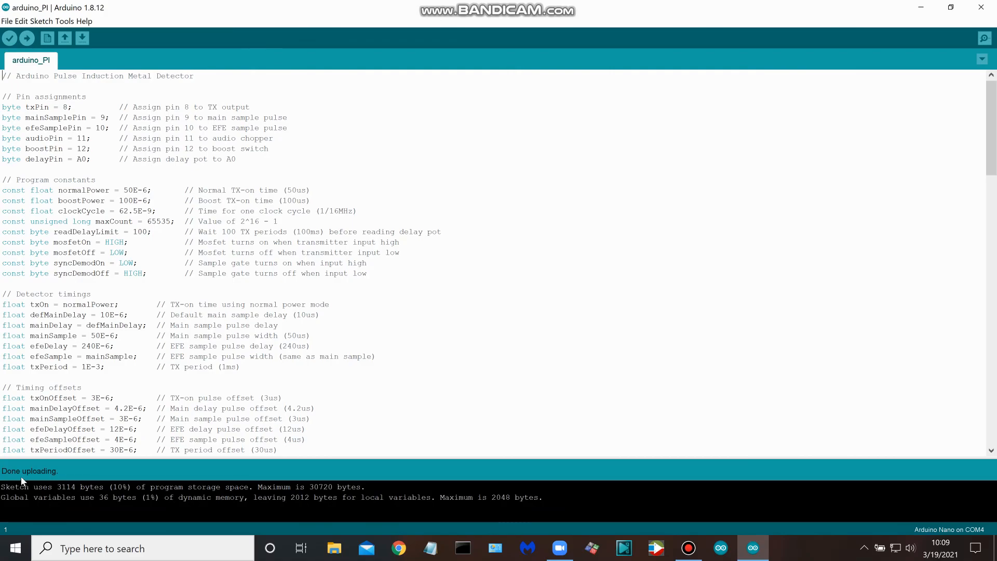
pyautogui.moveTo(68, 503)
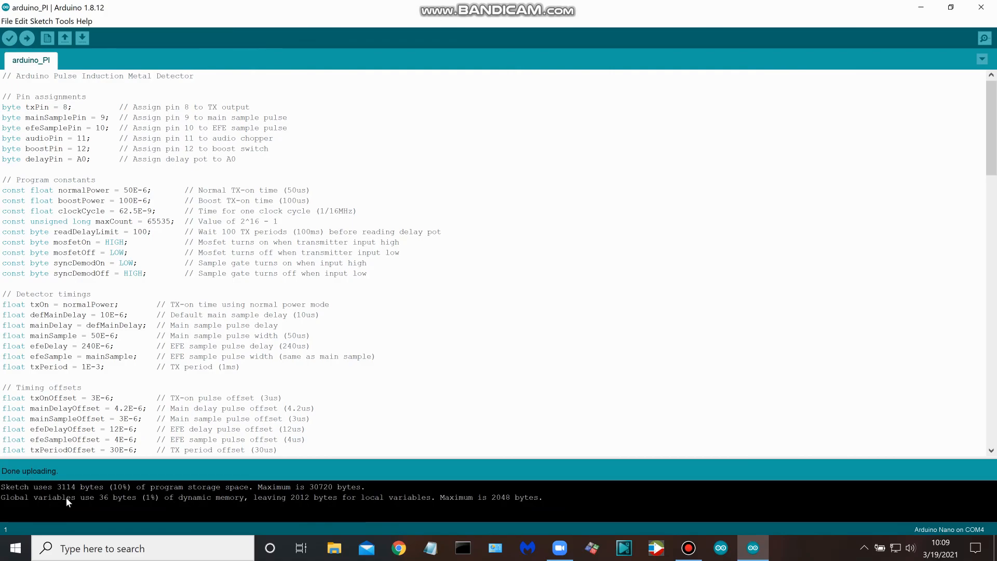
pyautogui.moveTo(353, 490)
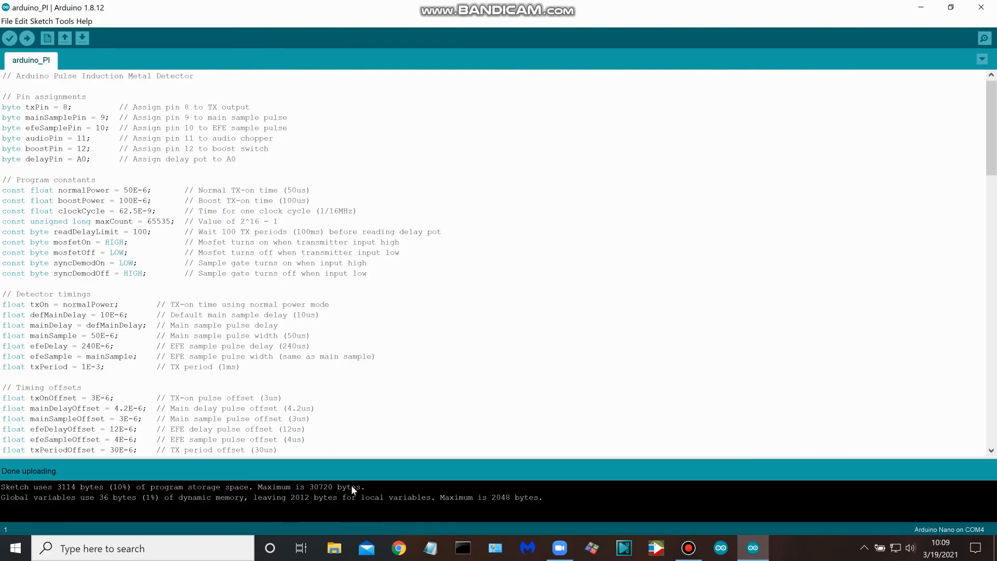
pyautogui.moveTo(352, 483)
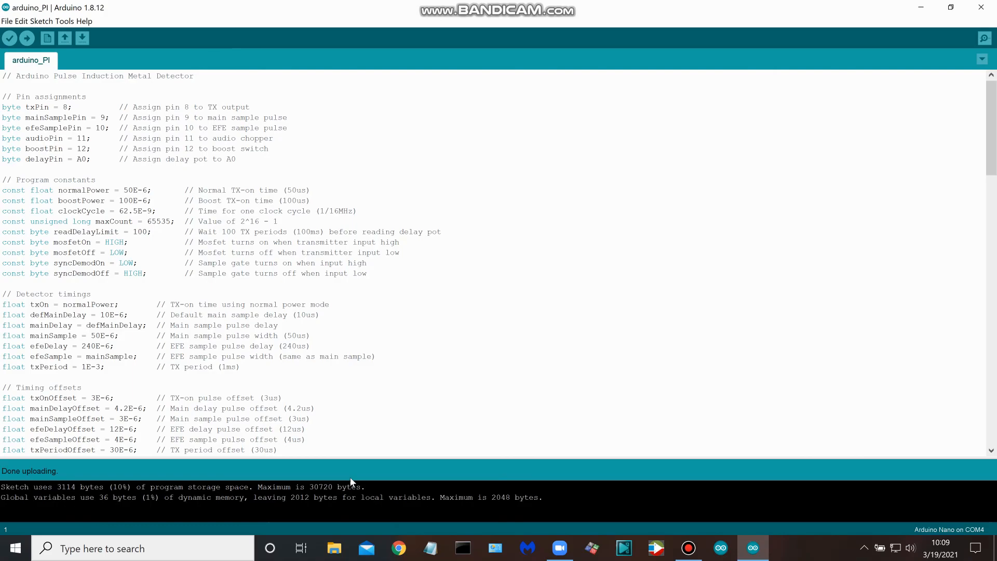
pyautogui.moveTo(353, 481)
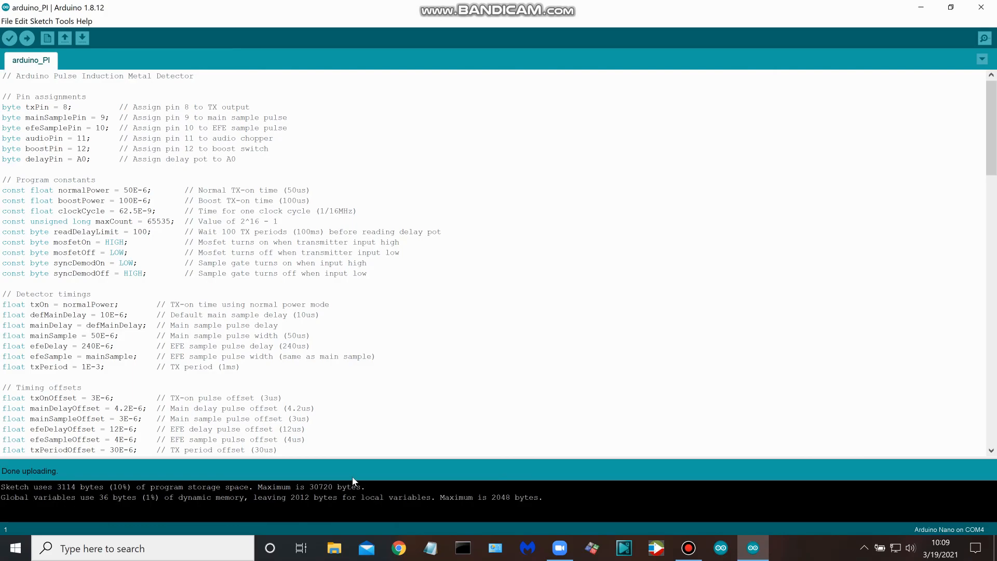
pyautogui.moveTo(358, 480)
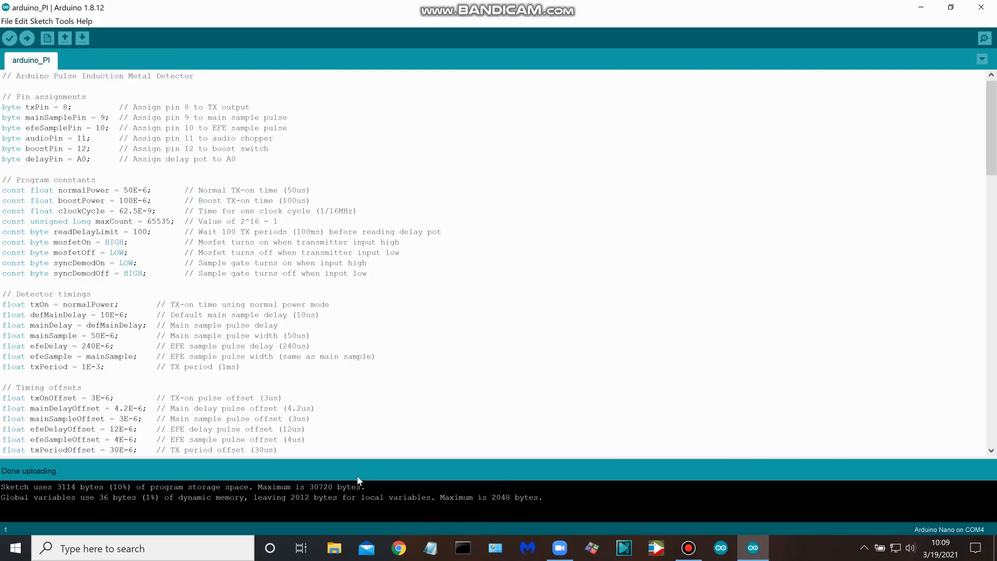
pyautogui.moveTo(372, 480)
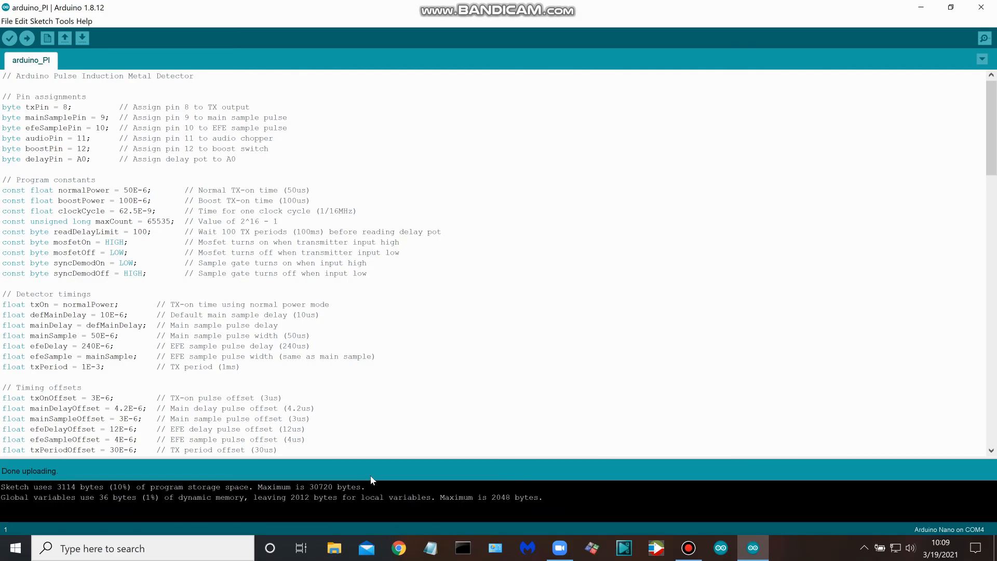
pyautogui.moveTo(378, 478)
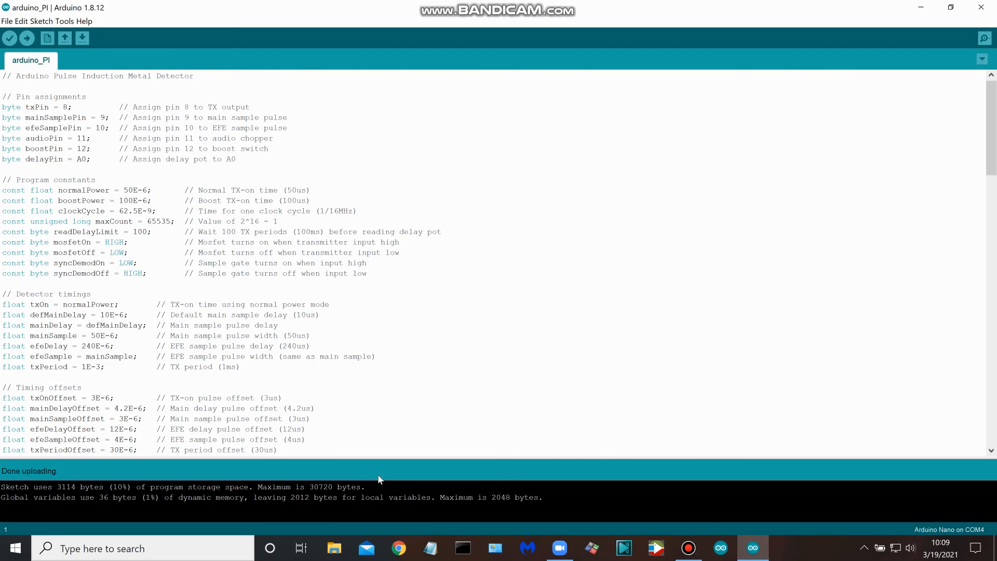